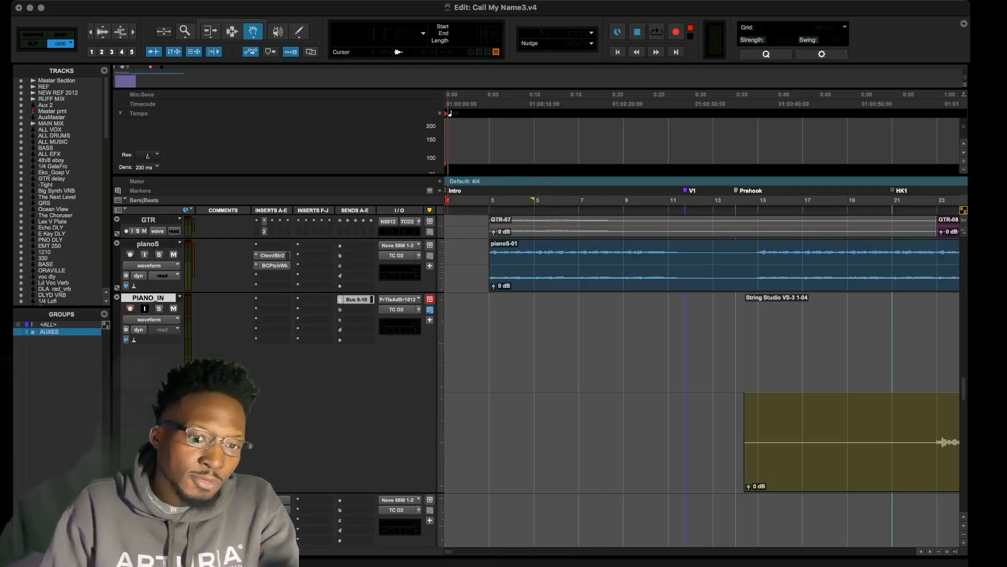
- Switch from the Pro Tools session to the Reason song via the Dock
left_click(675, 32)
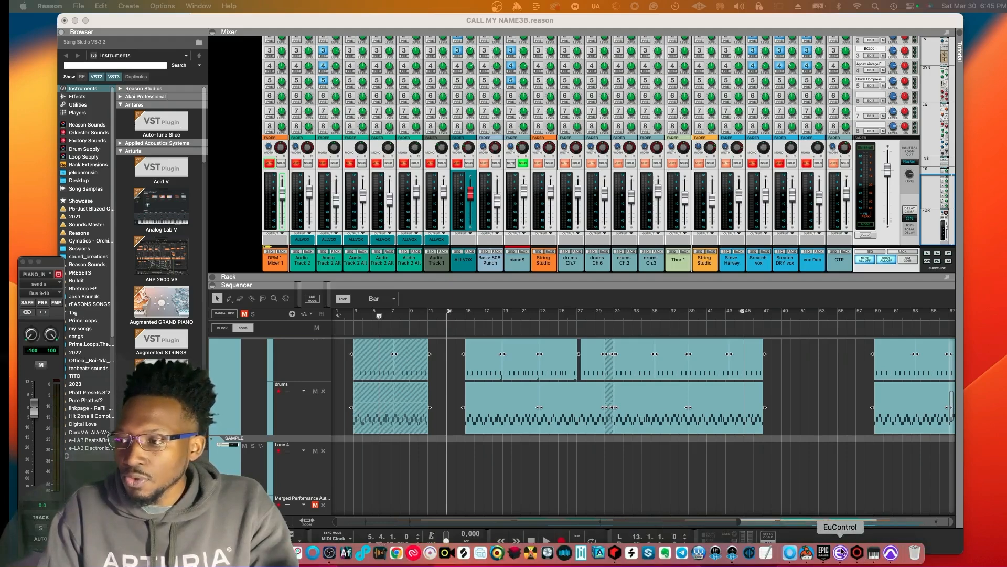
mouse_move(871, 552)
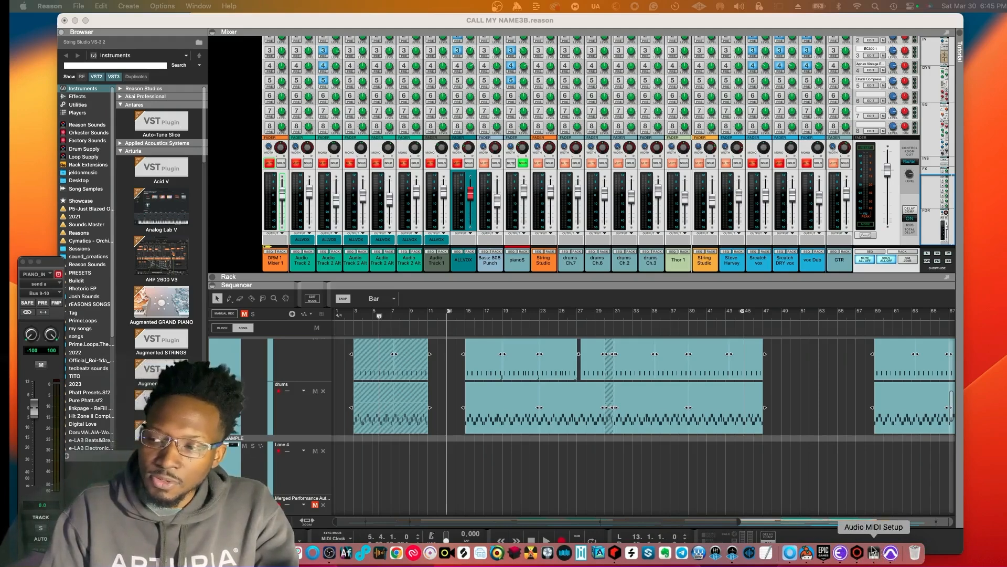
- Launch Audio MIDI Setup and scroll the device list to Pro Tools Aggregate I/O
left_click(870, 551)
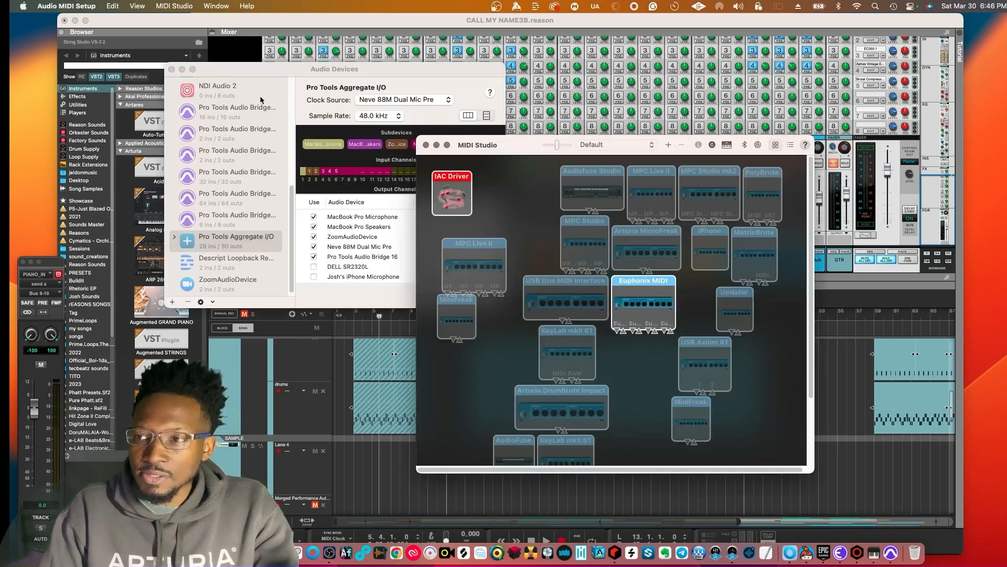
key("cmd+tab")
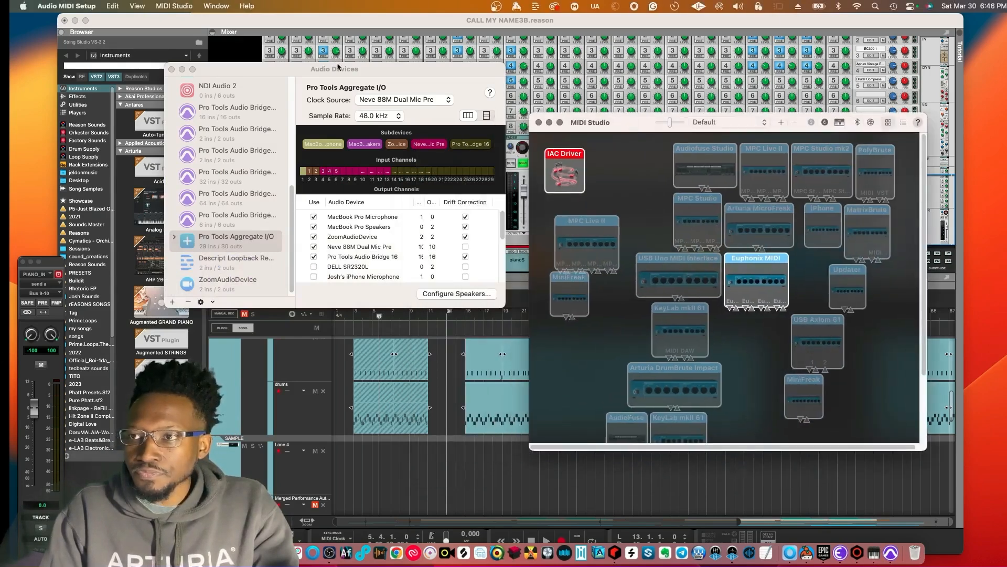
scroll("down", 3)
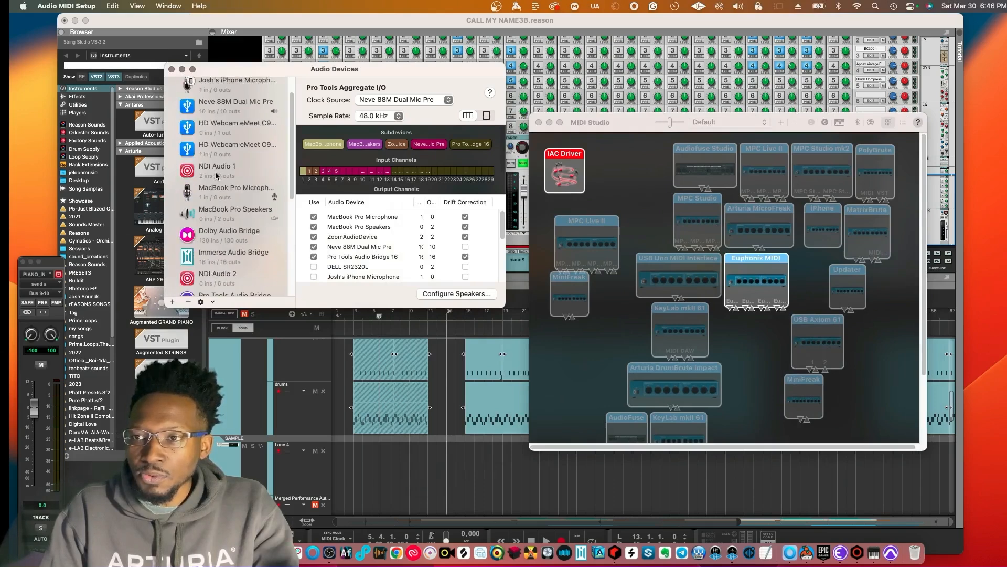
scroll("down", 3)
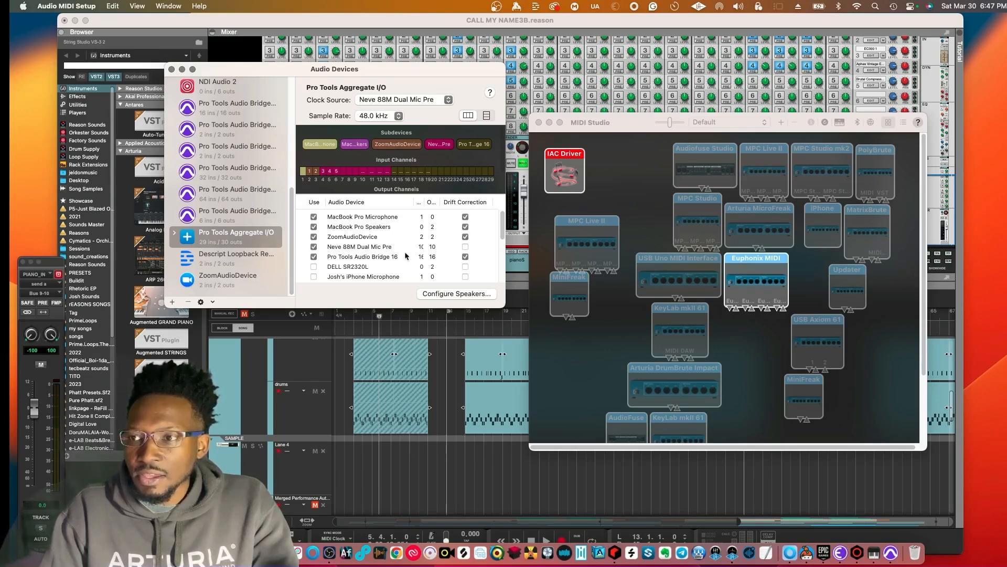
left_click(168, 5)
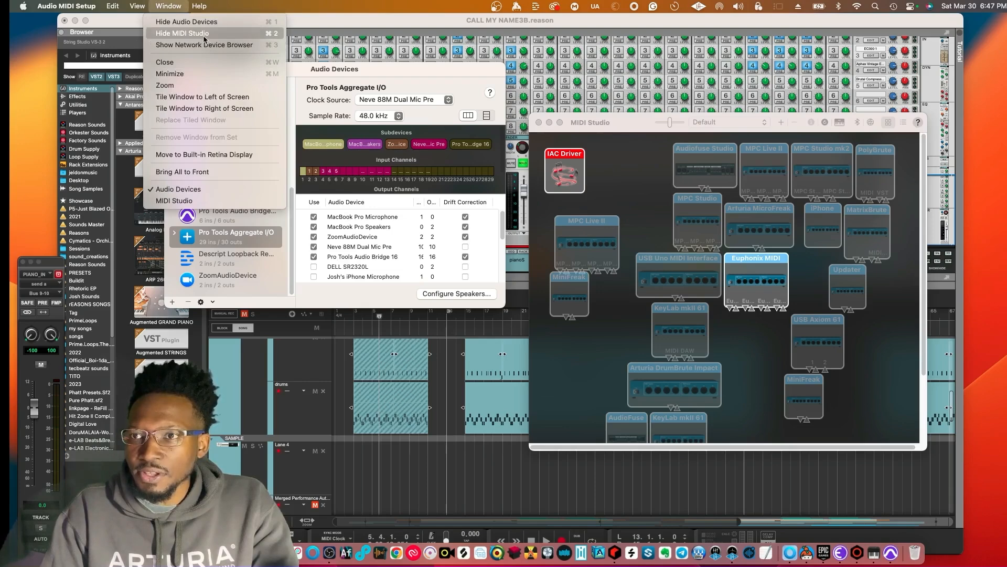
- Hide and reshow MIDI Studio, then toggle the IAC Driver offline and back online
left_click(182, 34)
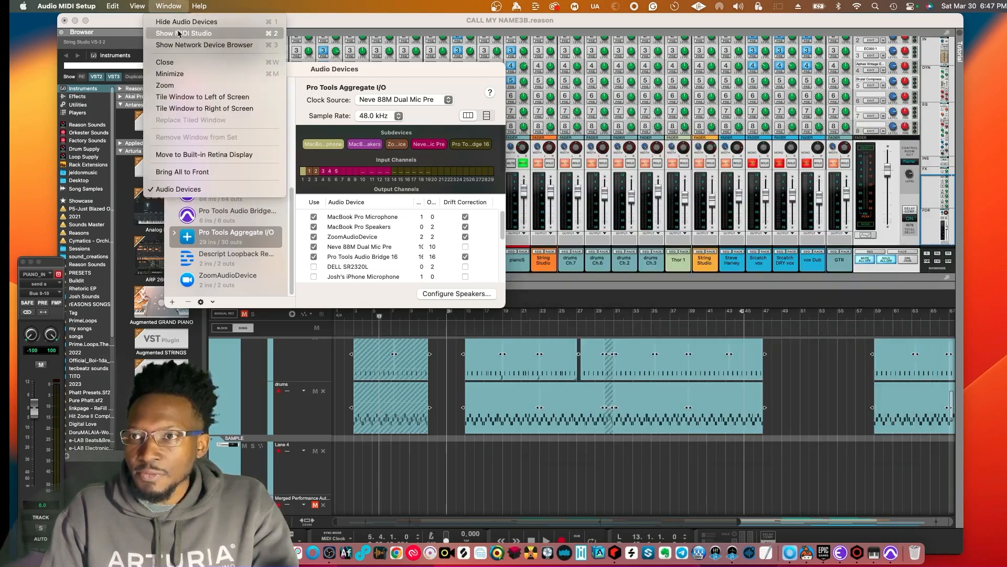
left_click(183, 32)
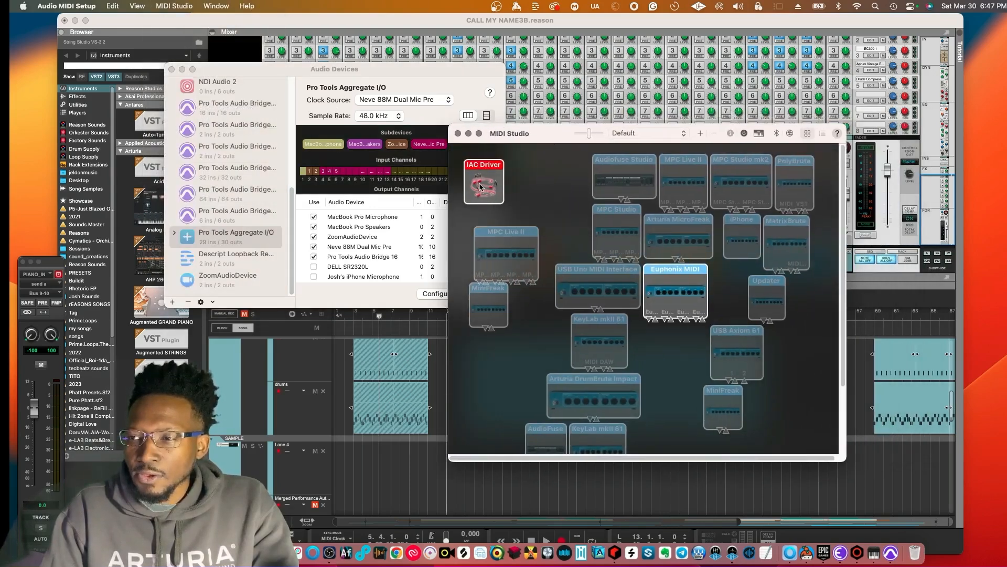
double_click(484, 182)
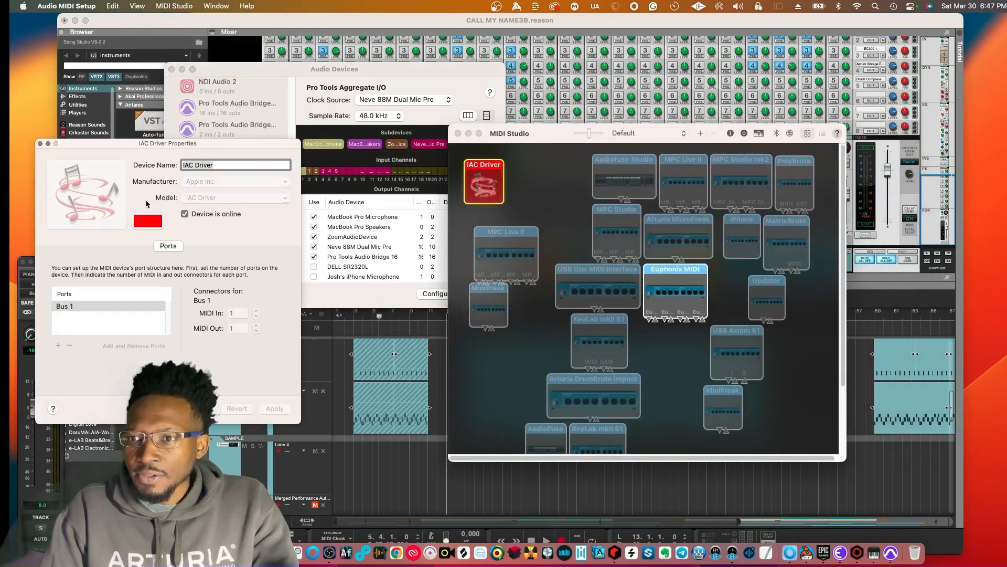
left_click(184, 214)
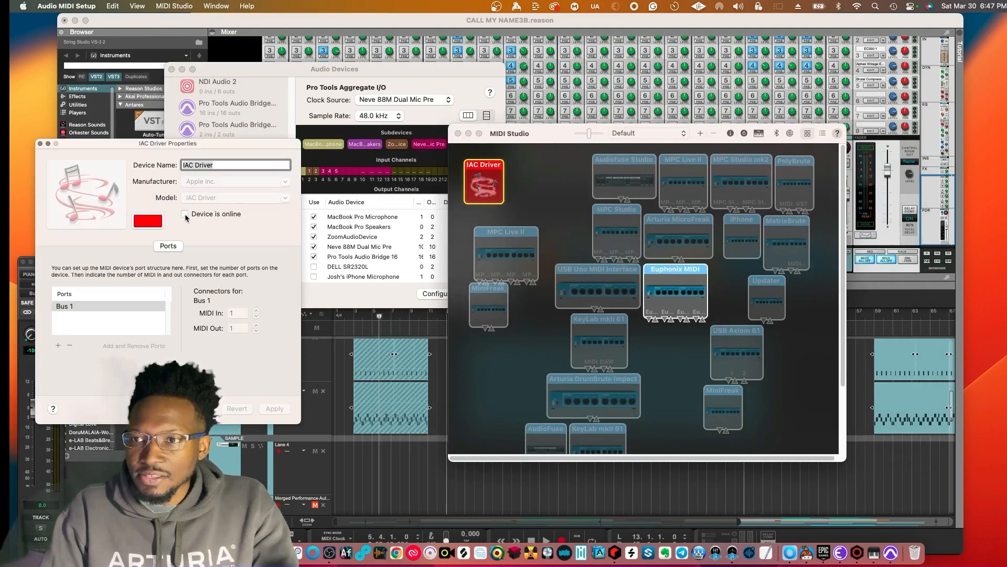
left_click(184, 214)
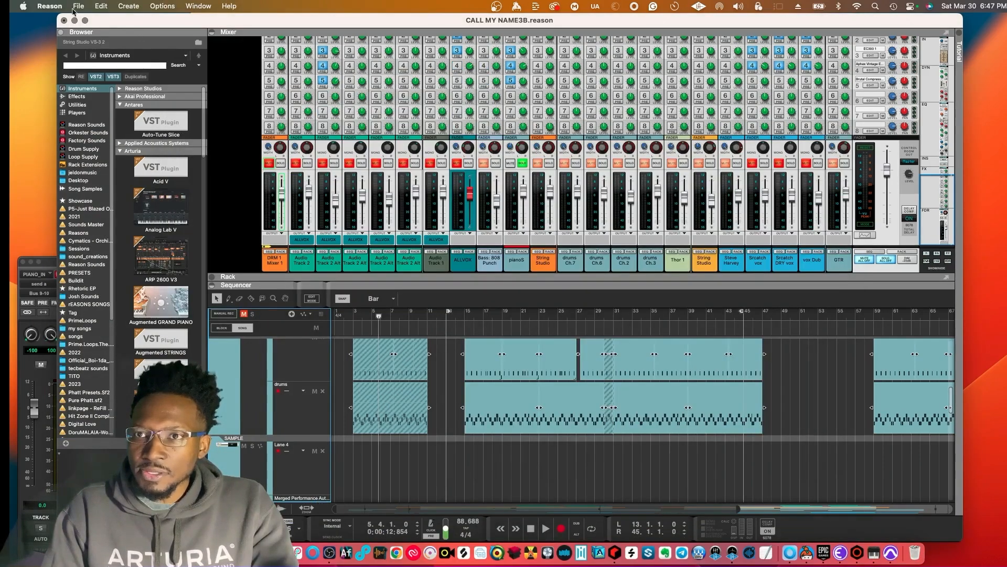
- In Reason's Sync preferences, set MIDI Clock Sync Input to IAC Driver Bus 1
left_click(49, 6)
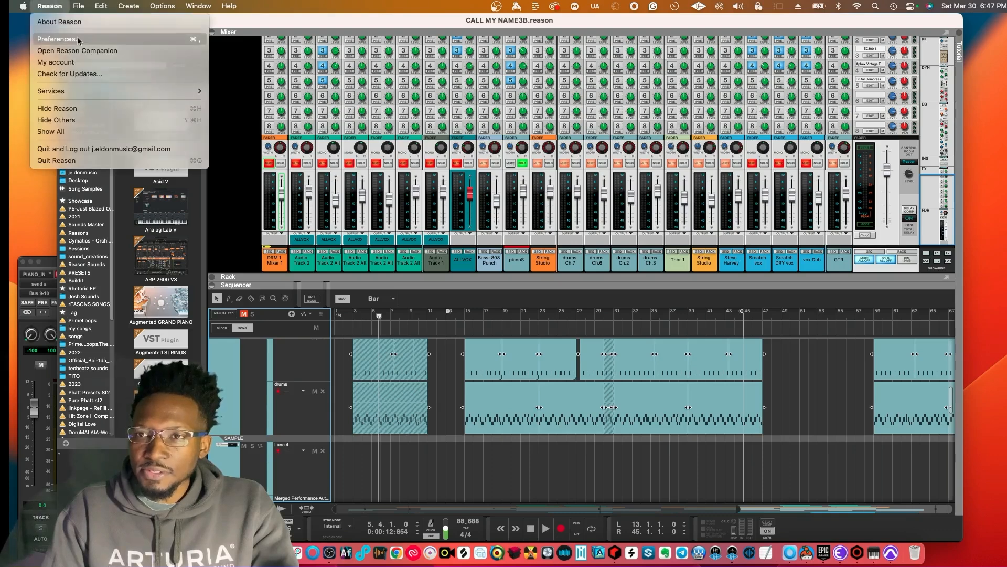
left_click(57, 38)
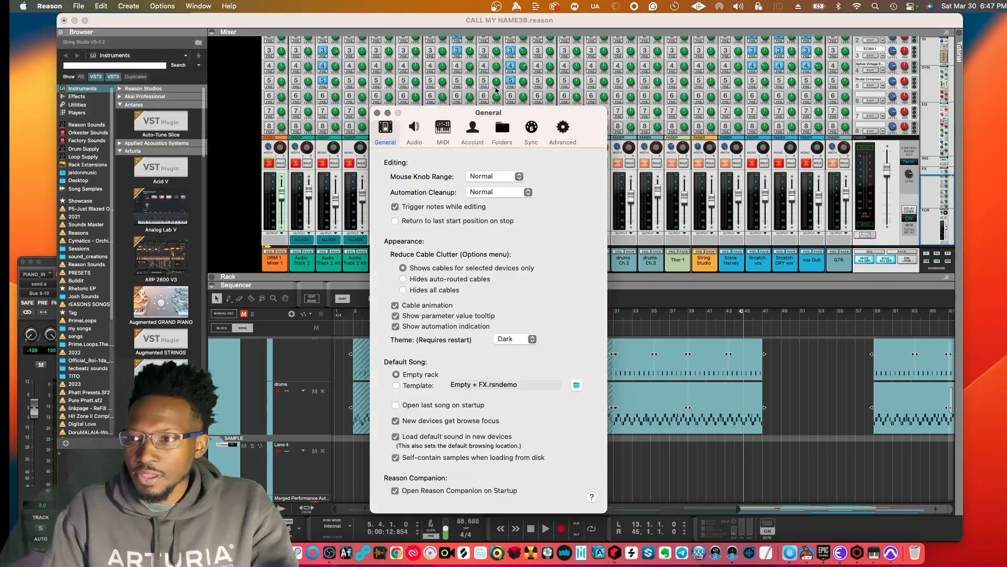
left_click(561, 127)
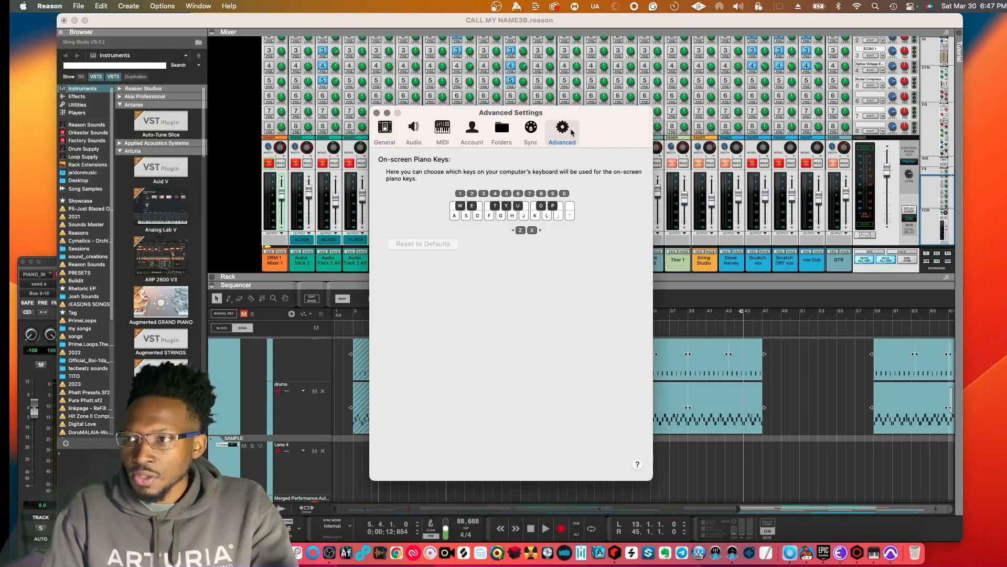
left_click(530, 128)
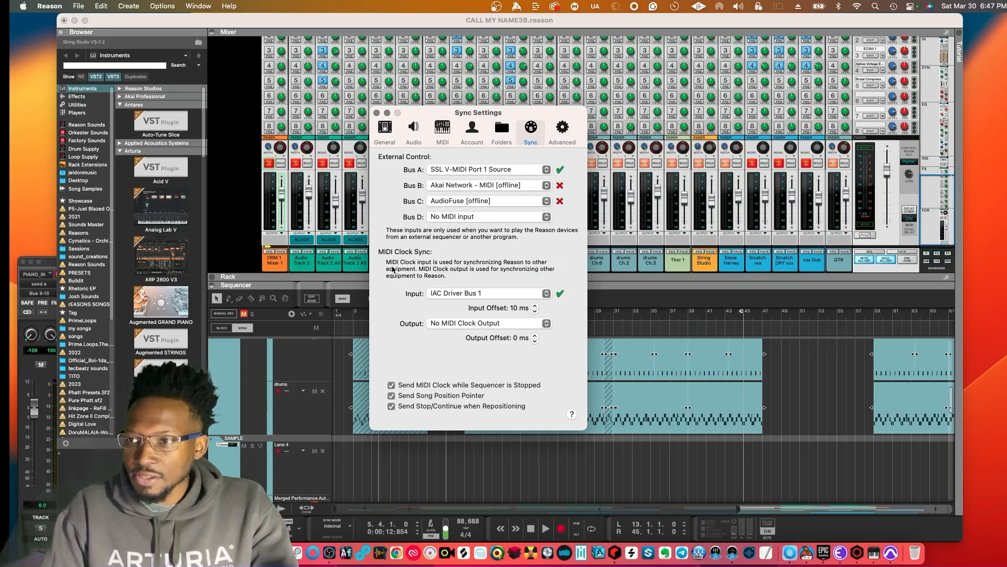
mouse_move(465, 312)
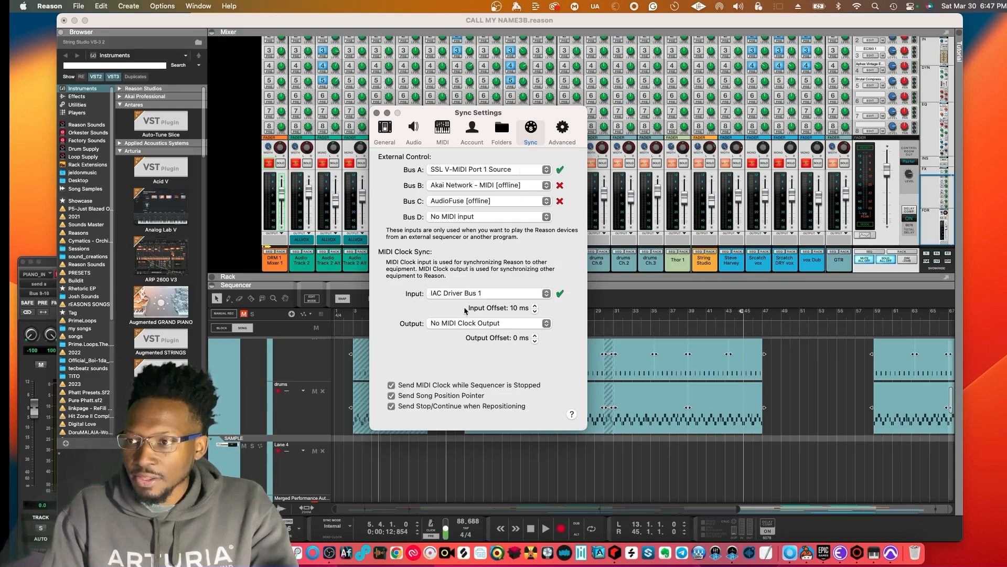
left_click(487, 292)
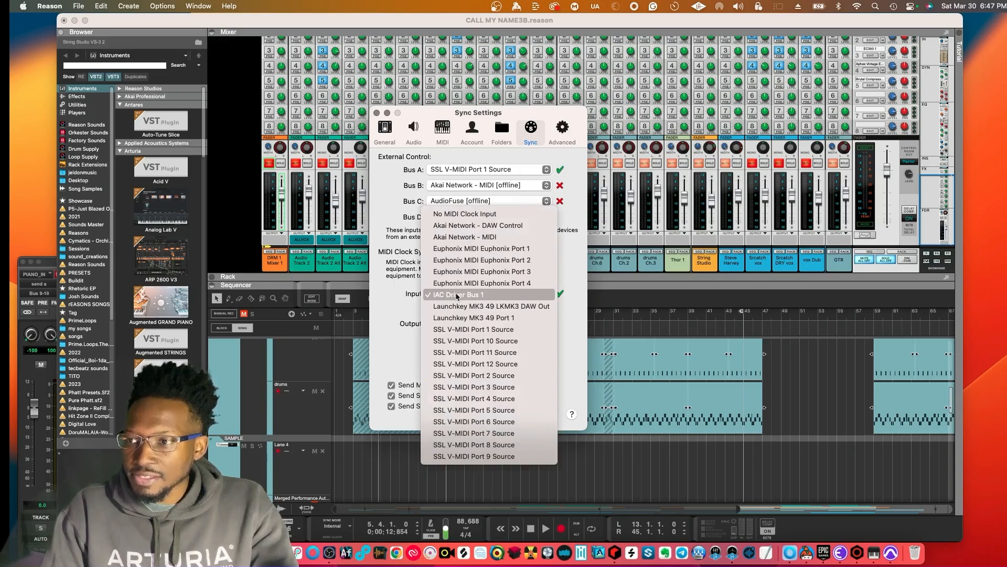
left_click(458, 295)
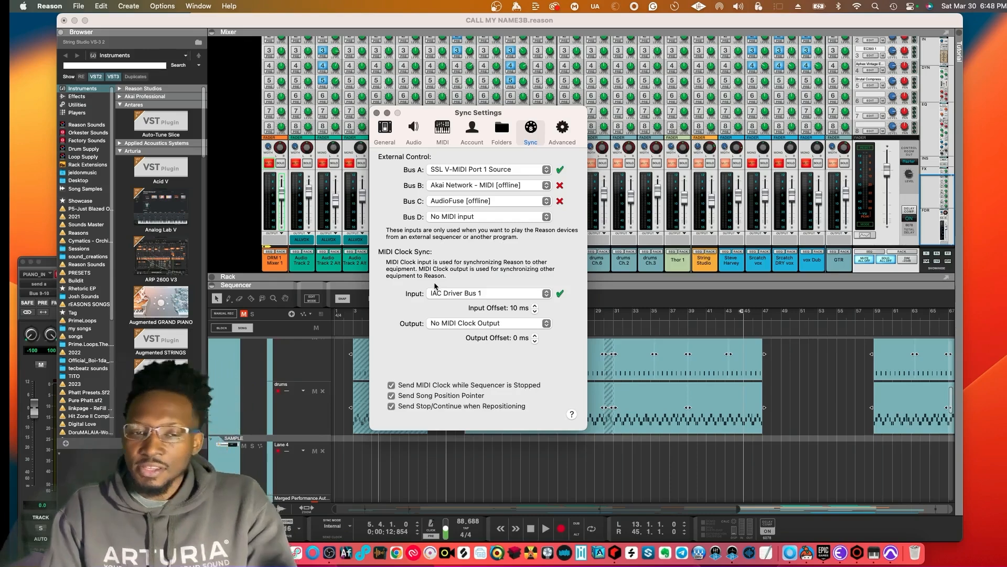
mouse_move(432, 288)
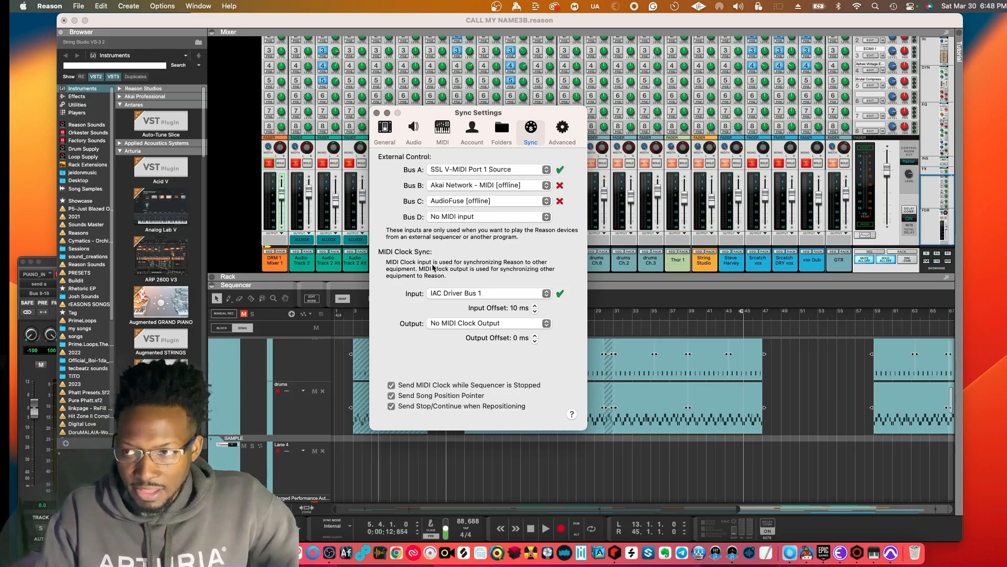
mouse_move(400, 295)
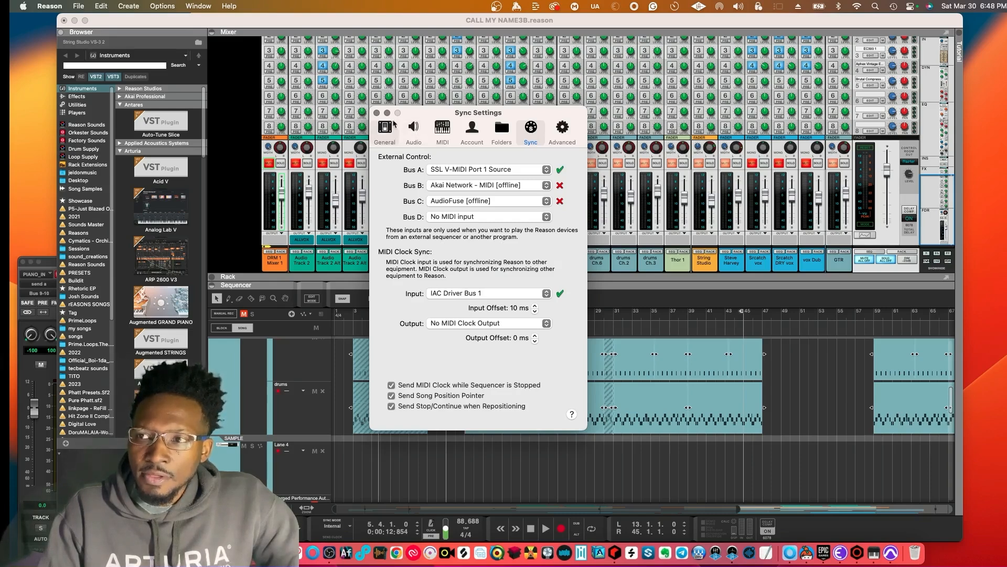
left_click(376, 113)
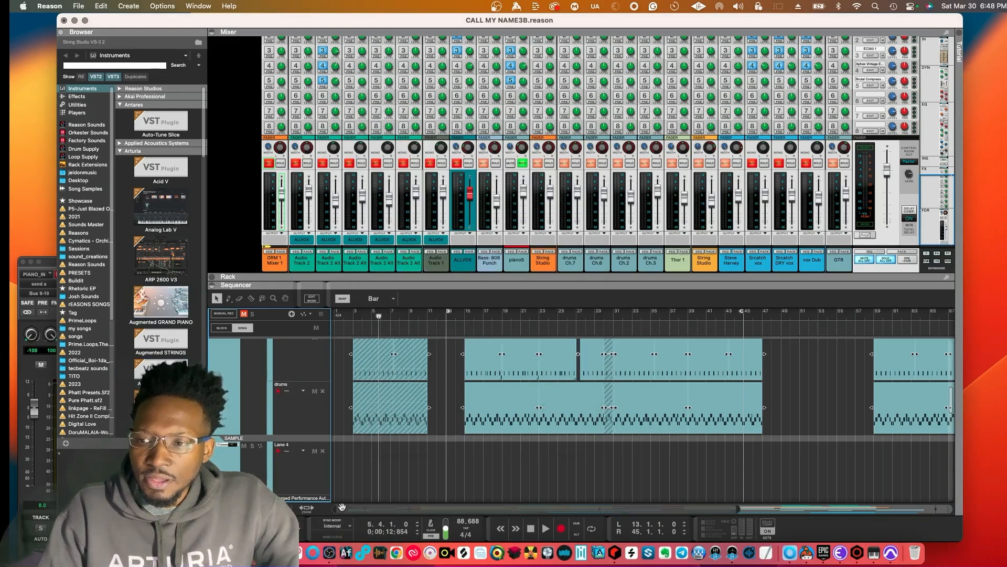
- Change Reason's transport Sync Mode from Internal to MIDI Clock
left_click(335, 525)
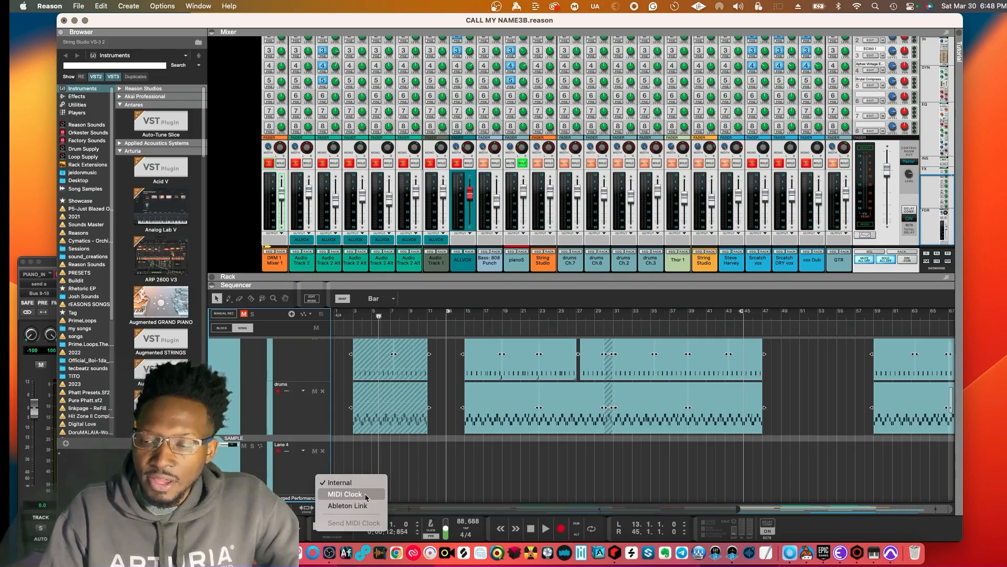
left_click(345, 494)
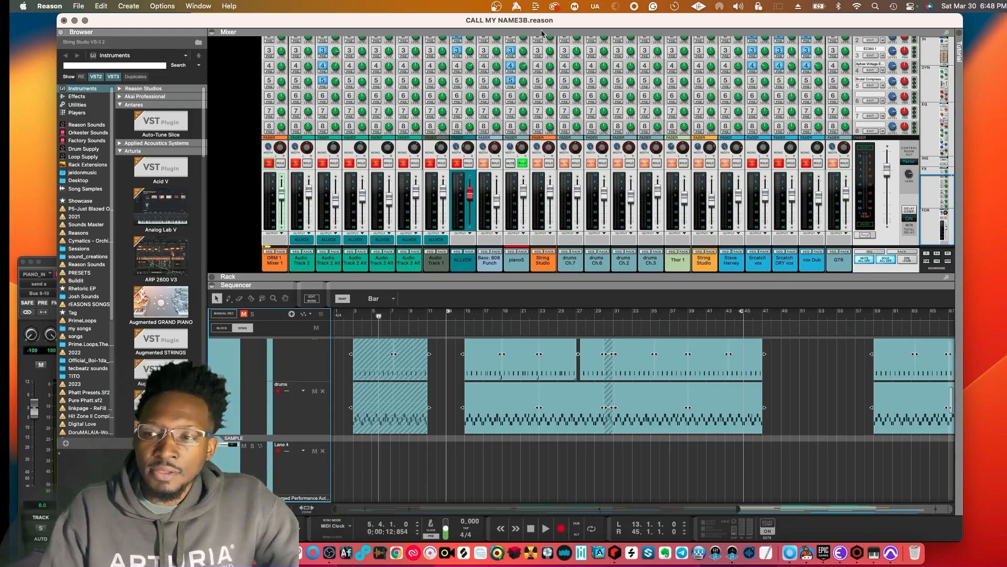
mouse_move(252, 188)
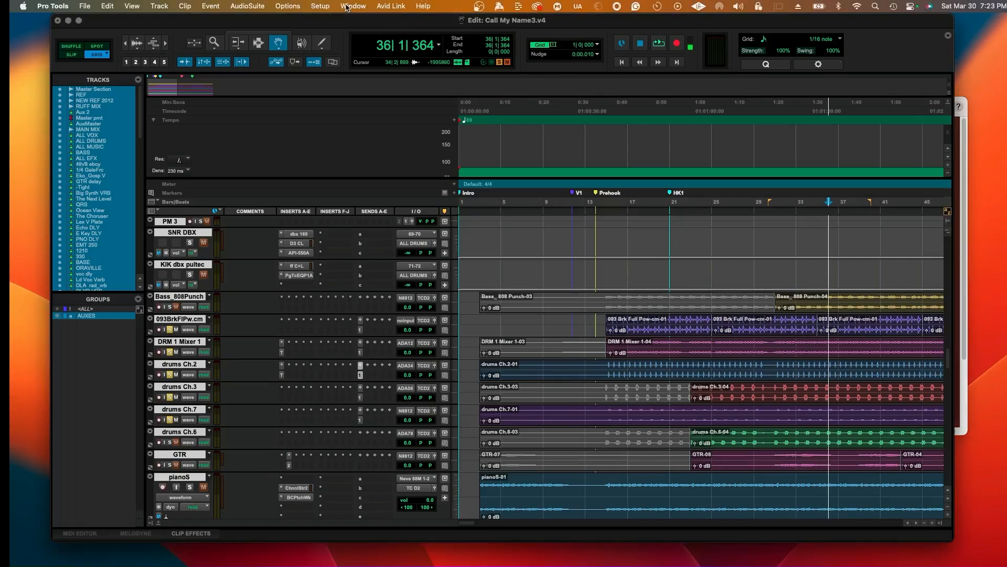
- Review the Playback Engine (Aggregate I/O, 512-sample buffer) and bring the Edit window forward
left_click(319, 6)
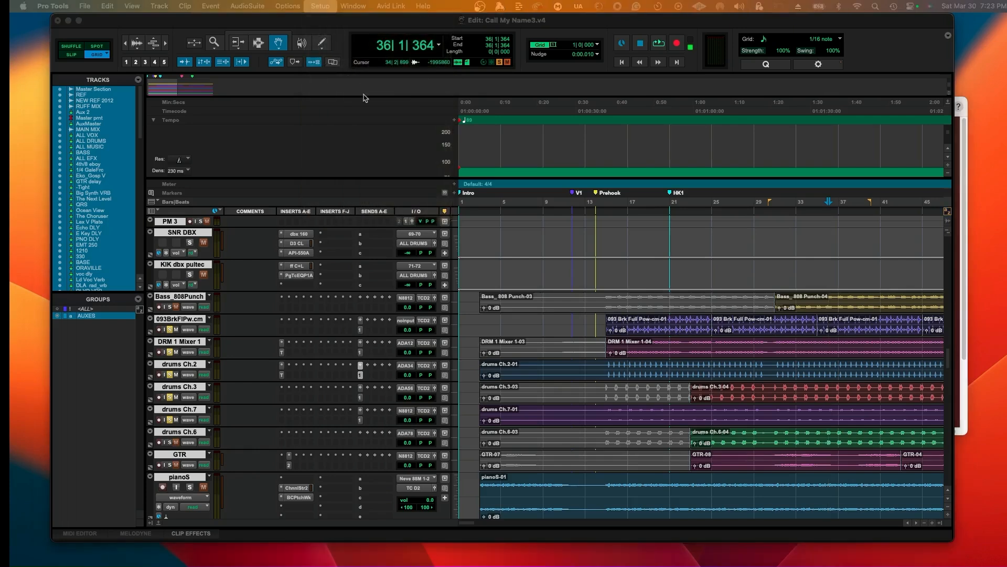
left_click(319, 5)
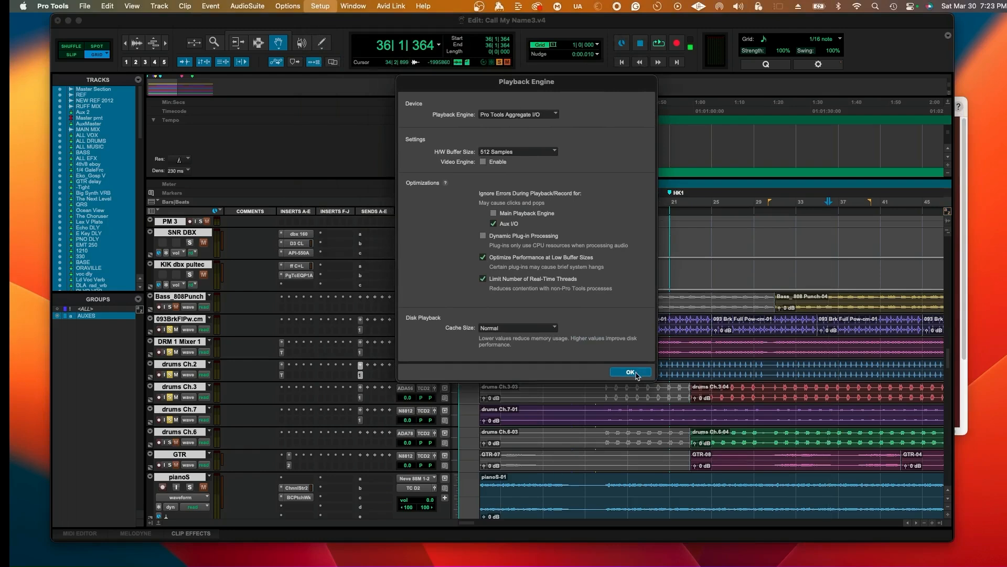
left_click(629, 372)
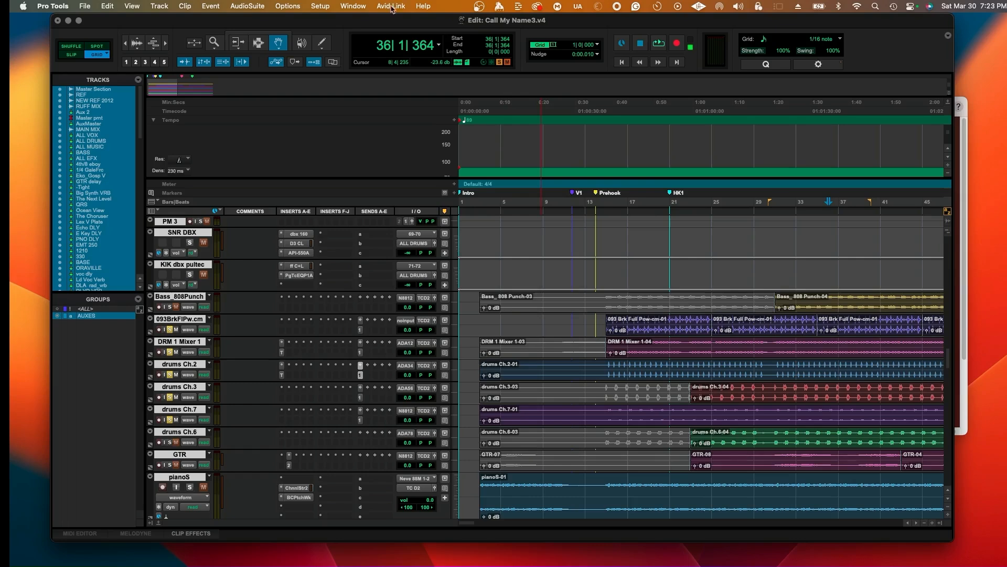
left_click(319, 6)
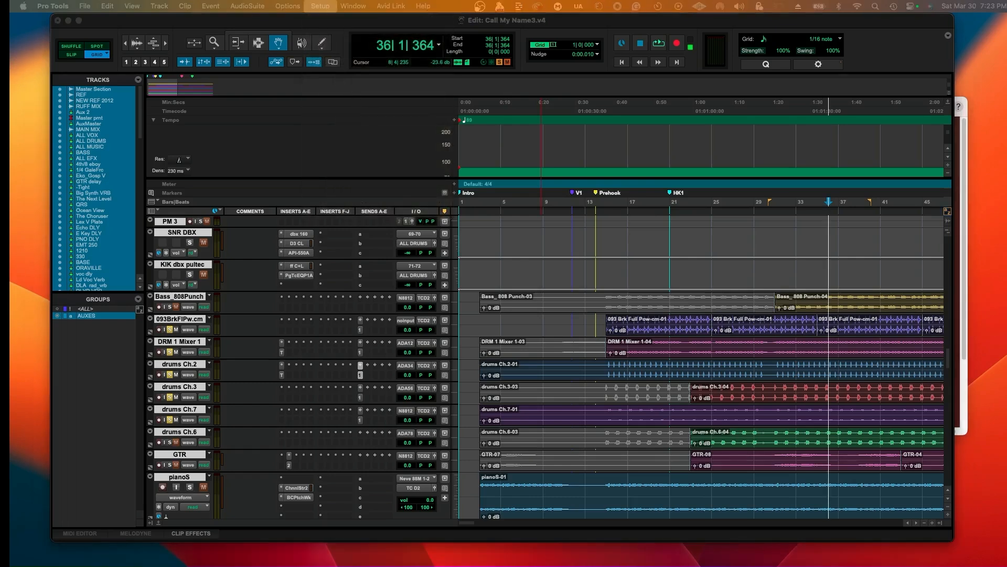
- Open I/O Setup's Output tab and select the Out 27-28 and Out 15-16 paths
left_click(320, 5)
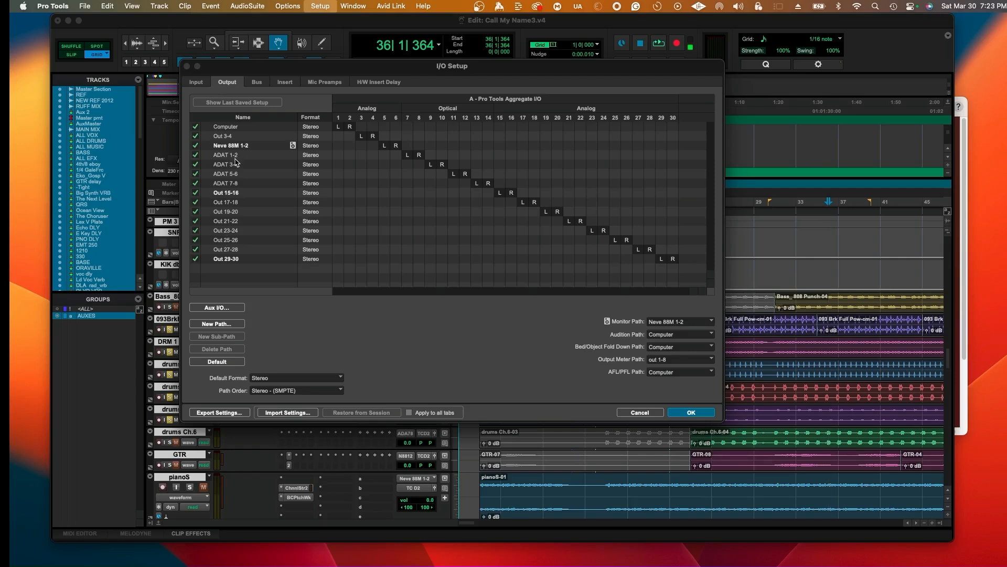
mouse_move(239, 292)
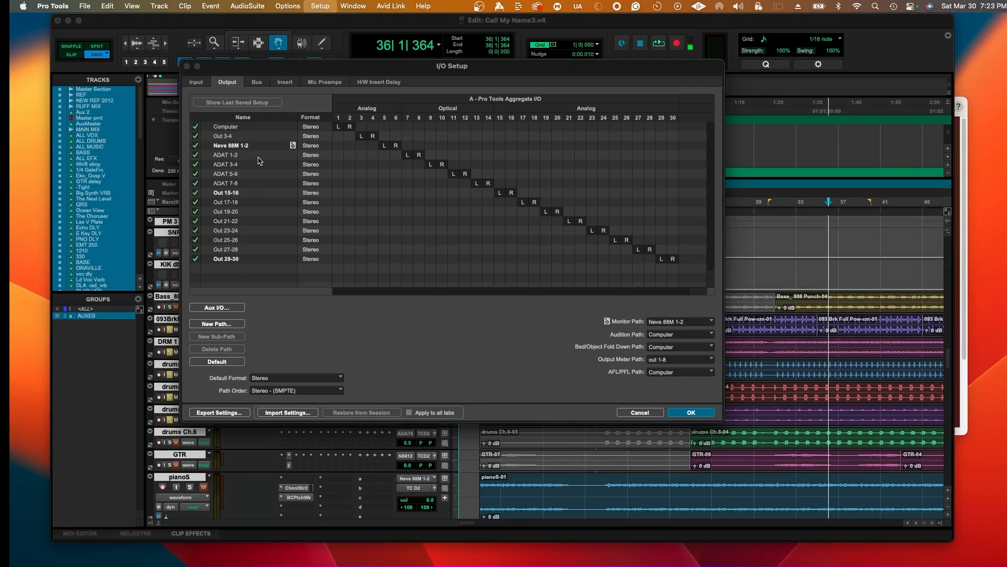
mouse_move(261, 230)
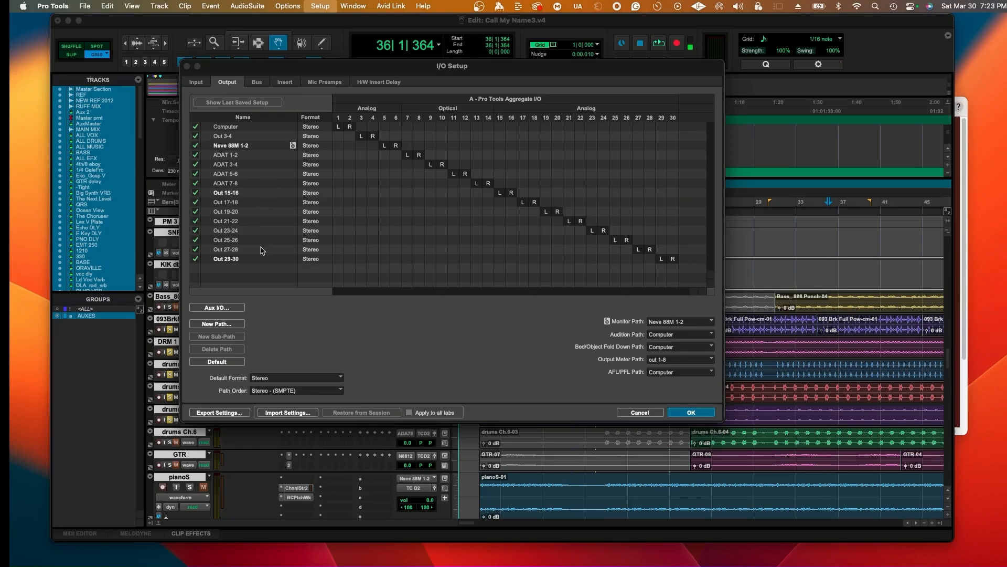
mouse_move(232, 199)
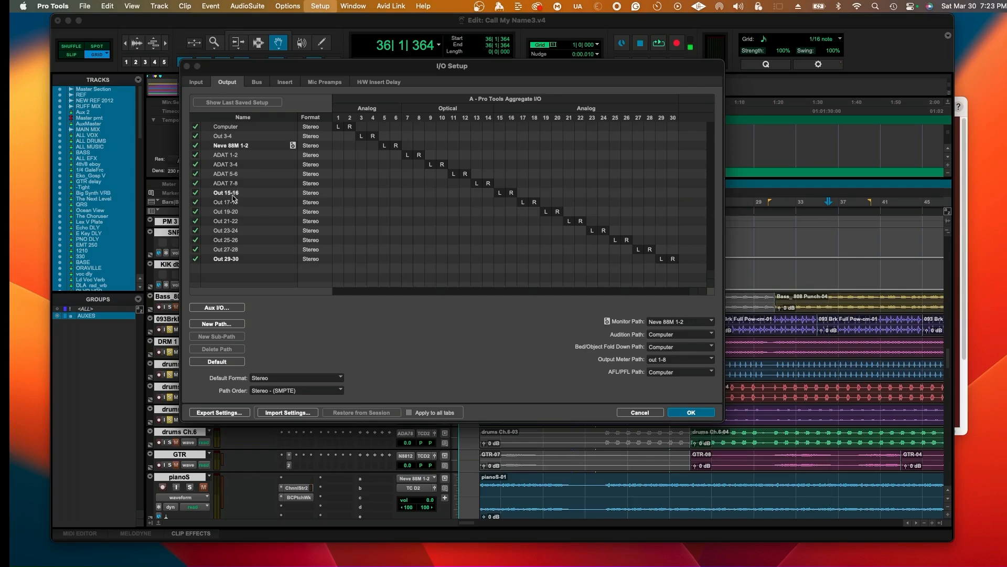
left_click(226, 212)
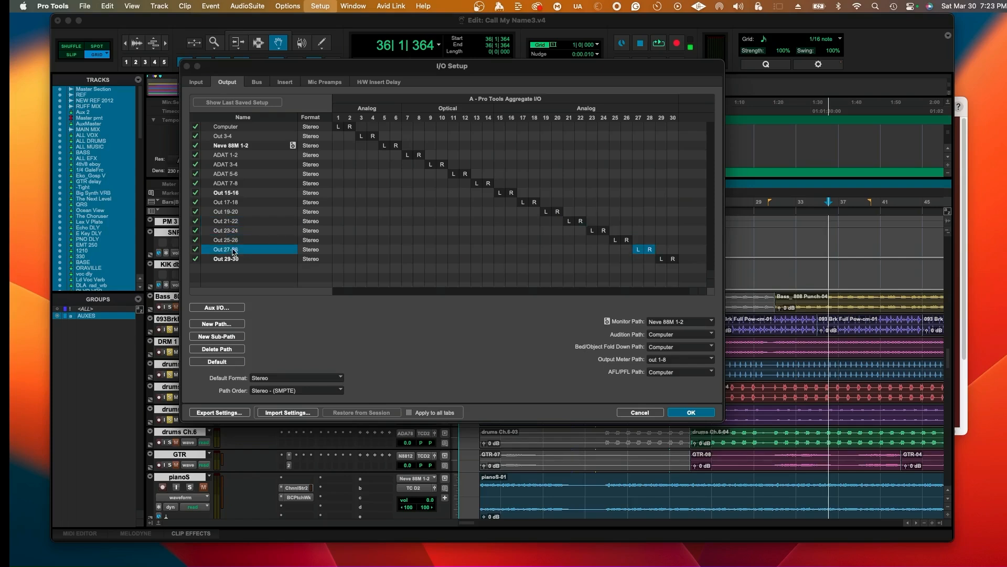
left_click(226, 192)
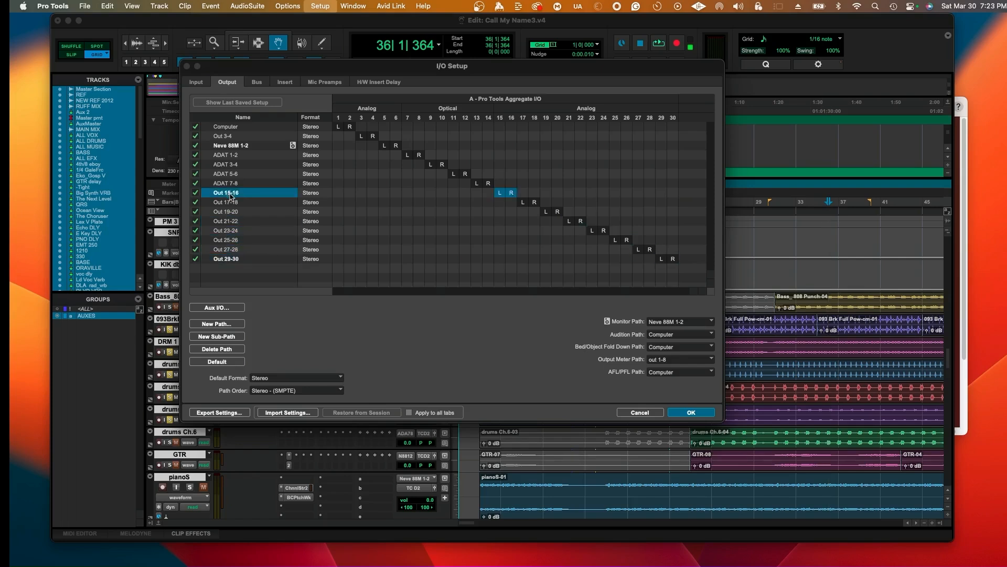
mouse_move(249, 200)
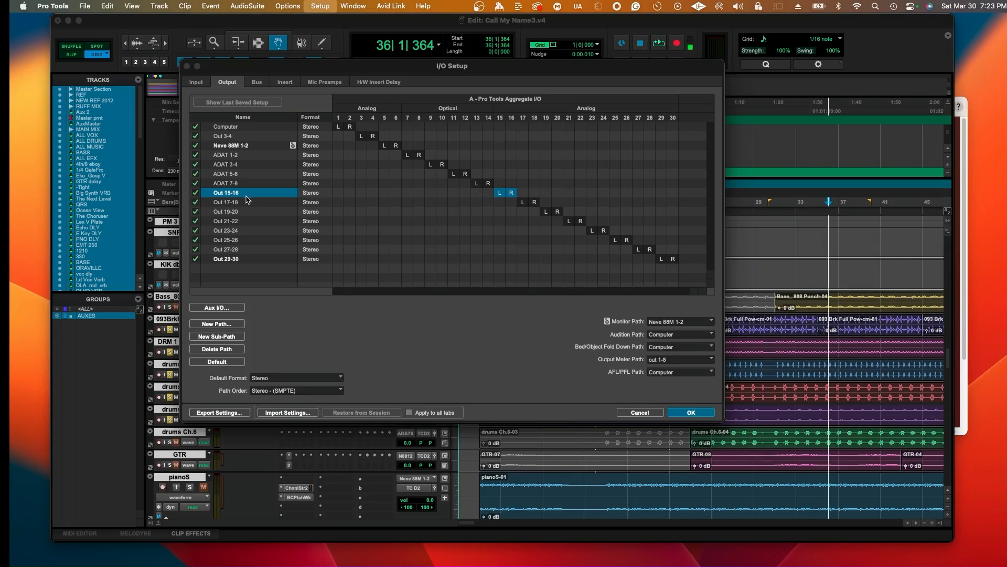
mouse_move(243, 201)
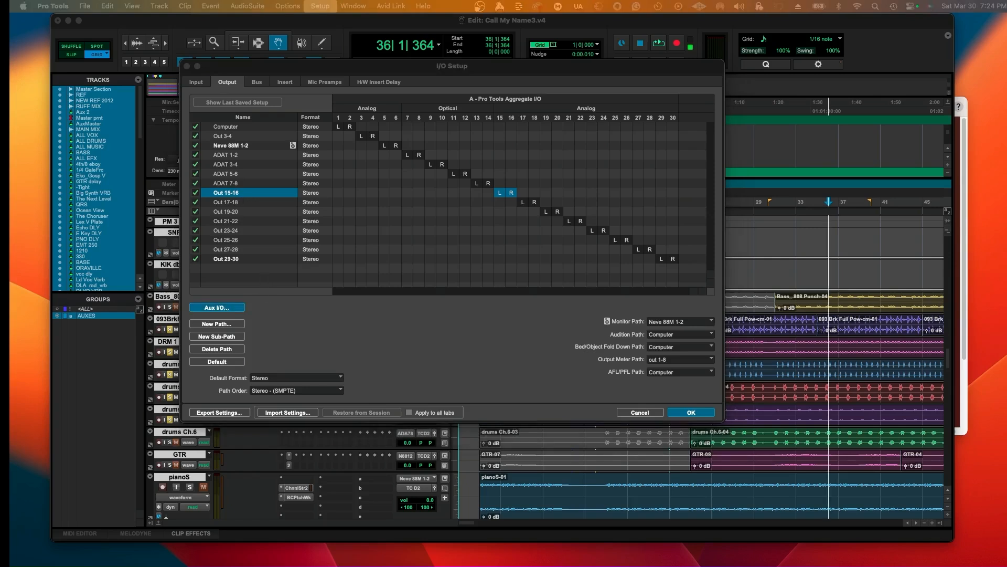
left_click(216, 307)
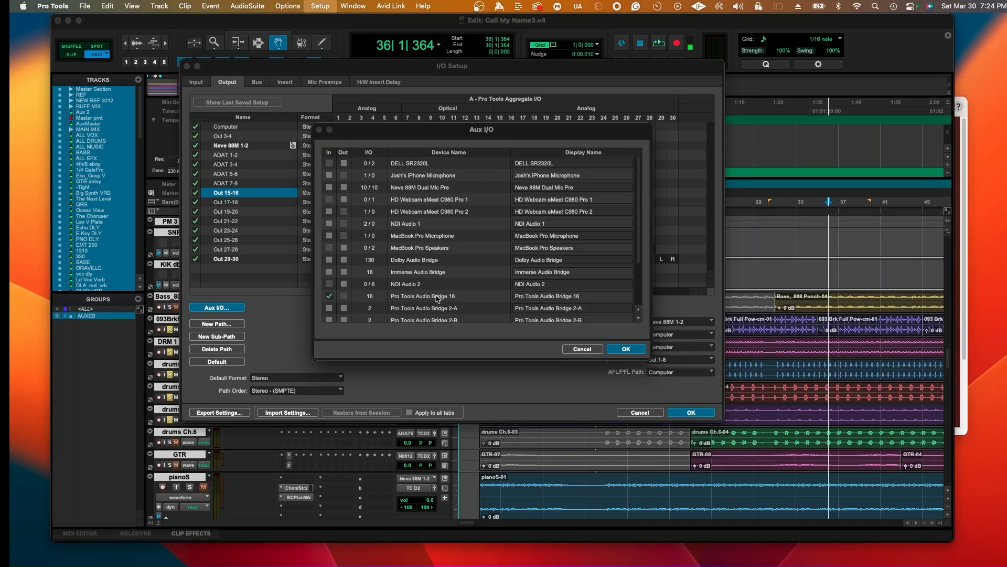
mouse_move(538, 302)
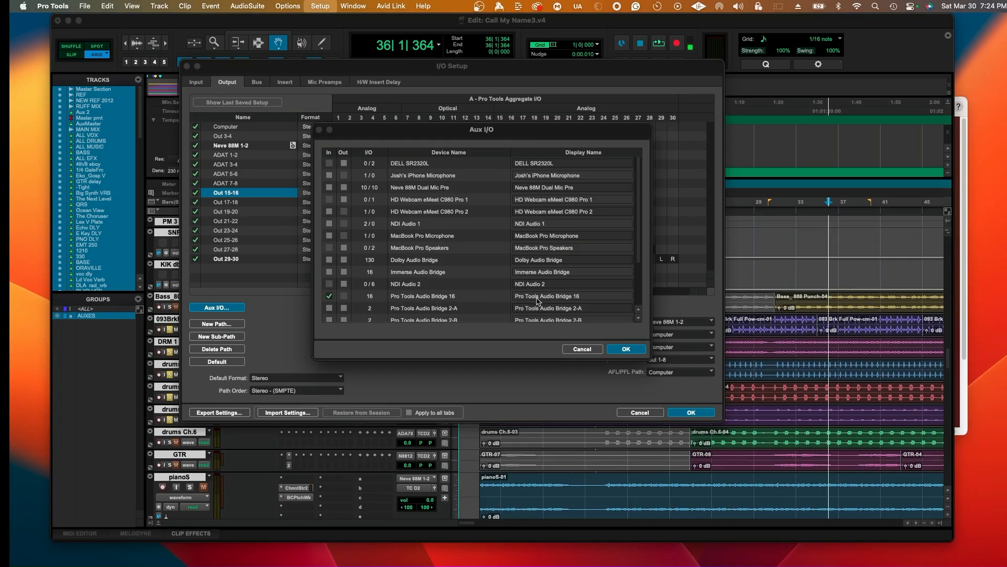
double_click(547, 295)
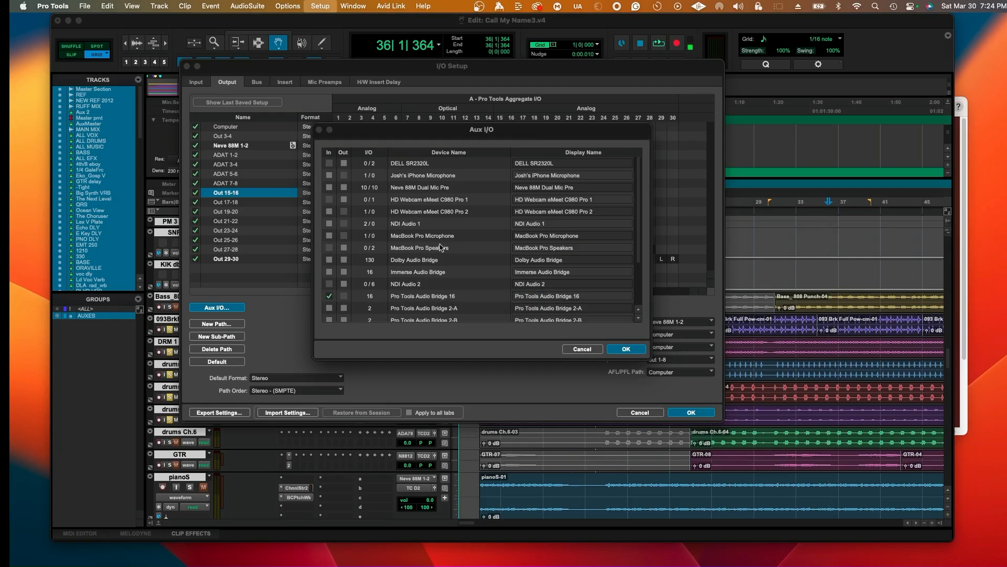
scroll("down", 3)
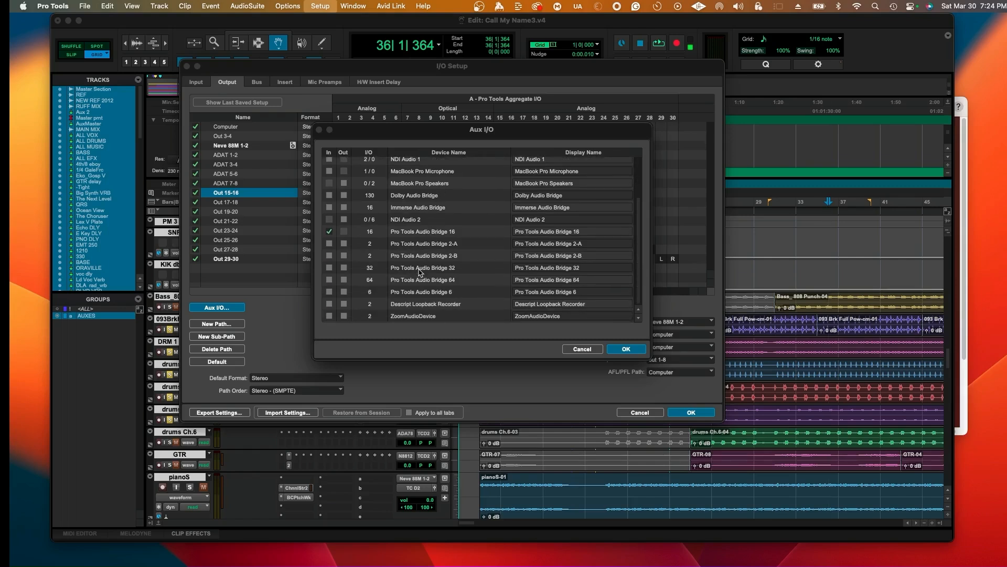
mouse_move(423, 257)
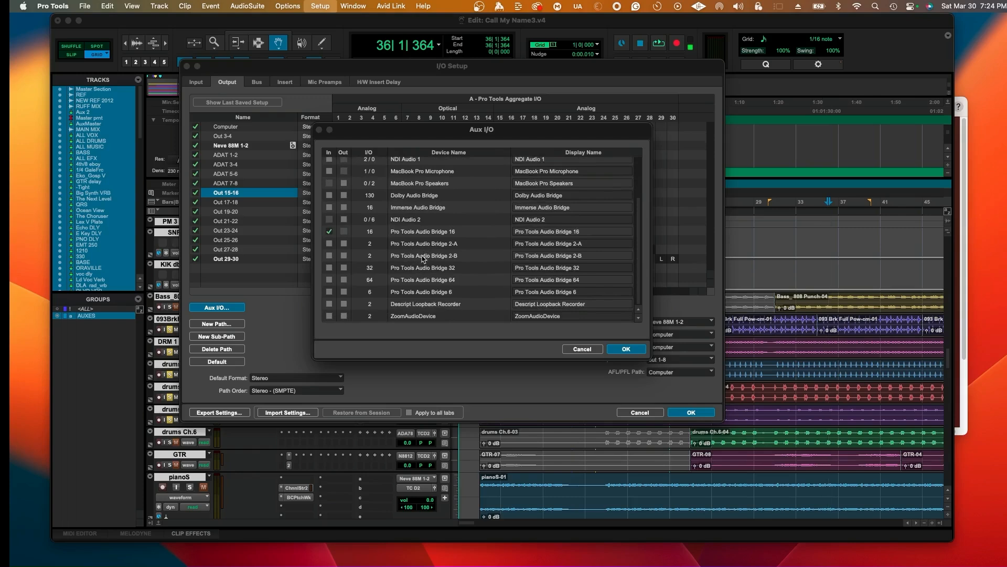
scroll("down", 3)
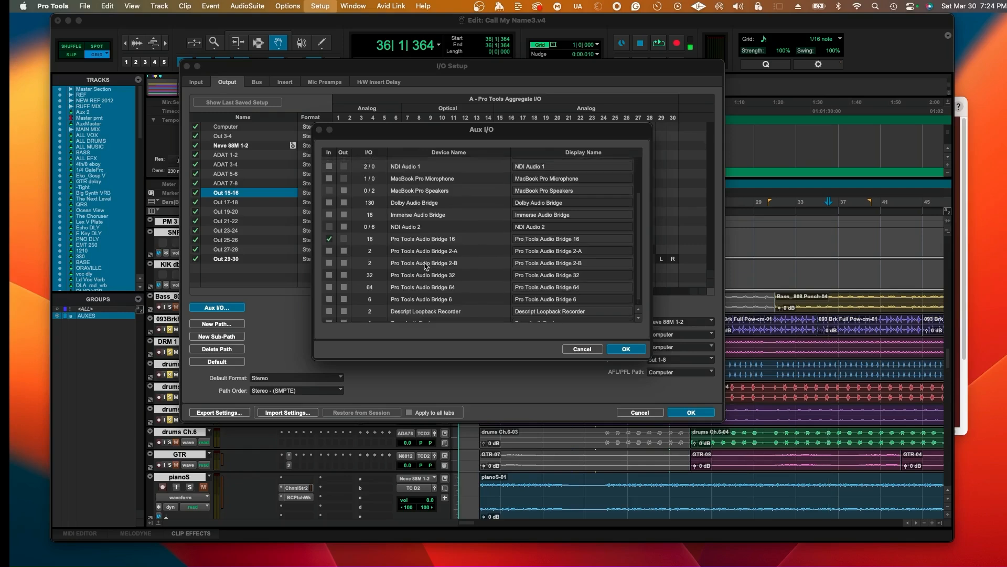
scroll("down", 3)
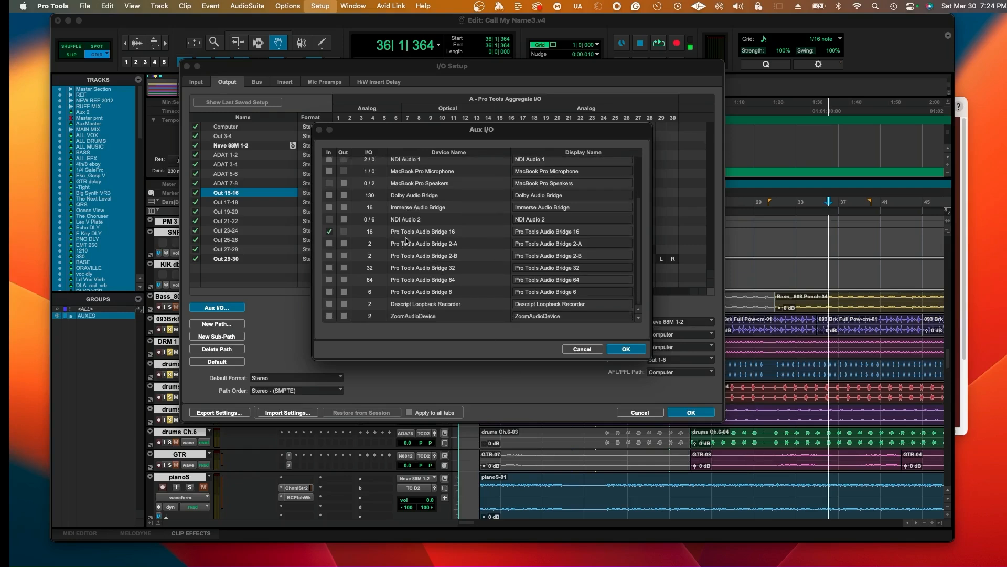
left_click(624, 349)
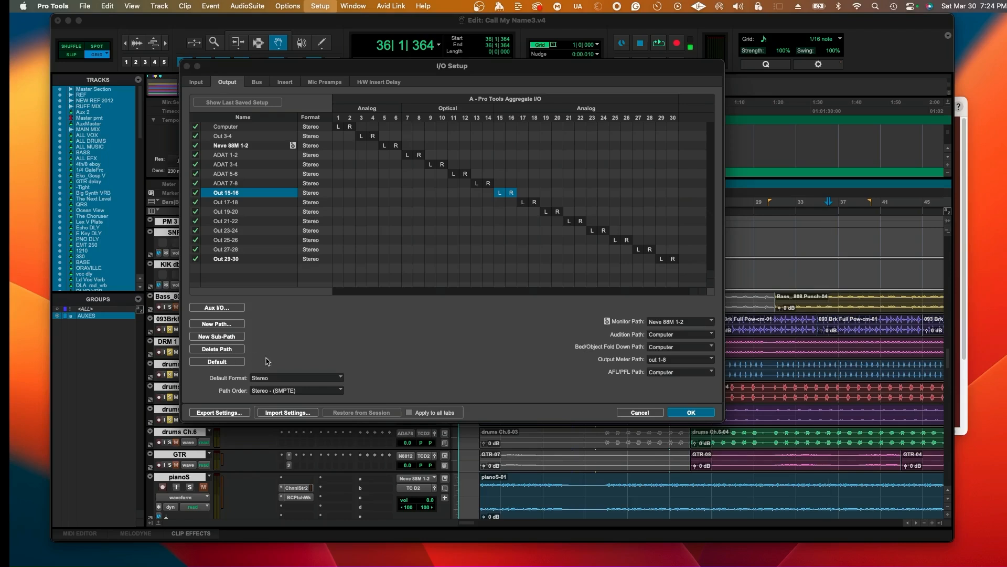
mouse_move(240, 394)
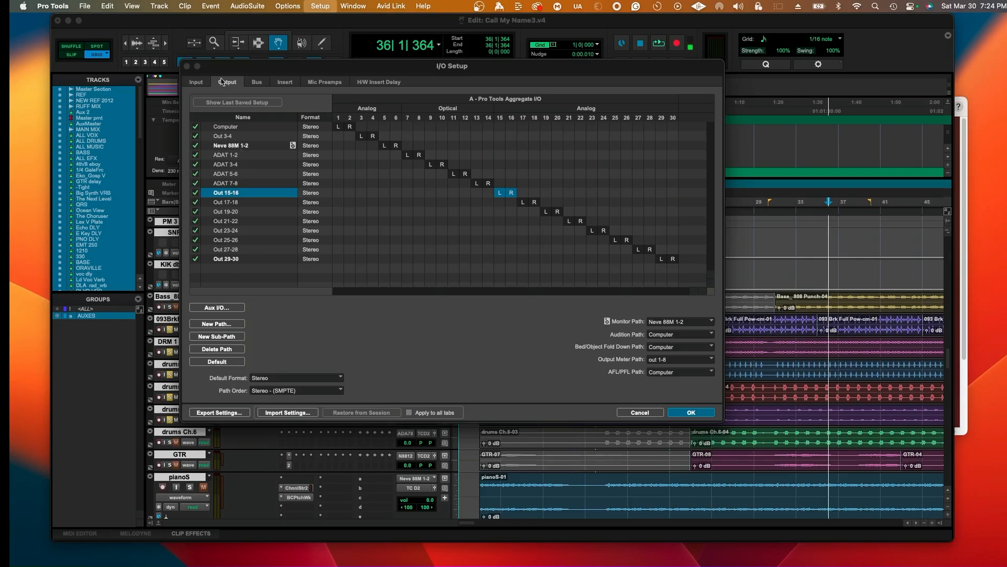
mouse_move(238, 372)
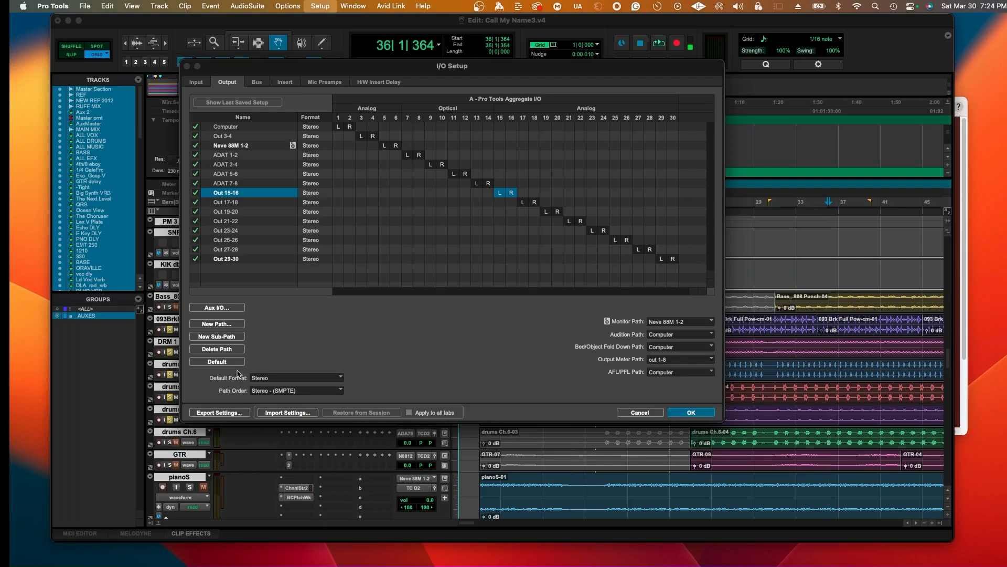
mouse_move(240, 238)
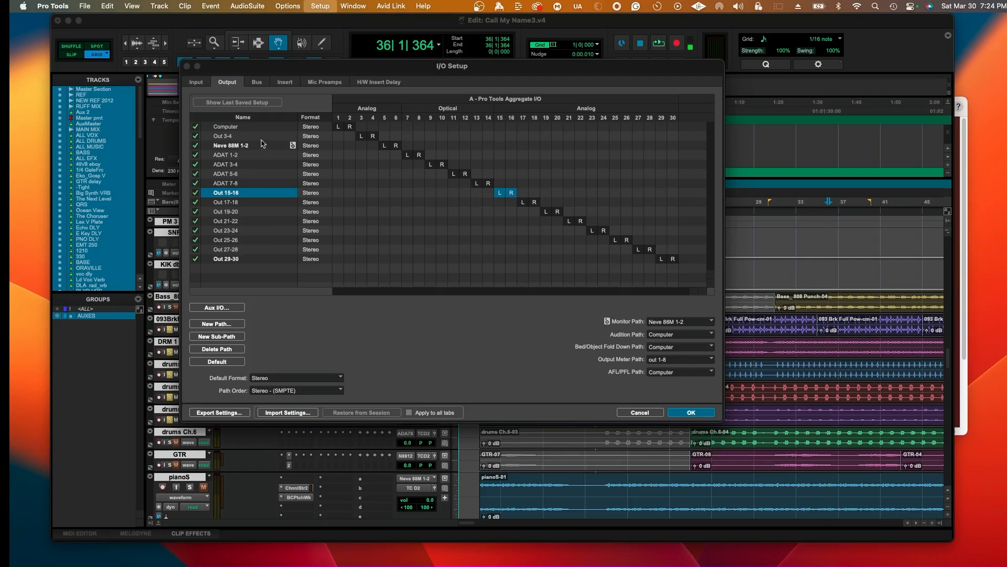
- Select the Computer output path, then switch I/O Setup to the Bus tab
left_click(225, 125)
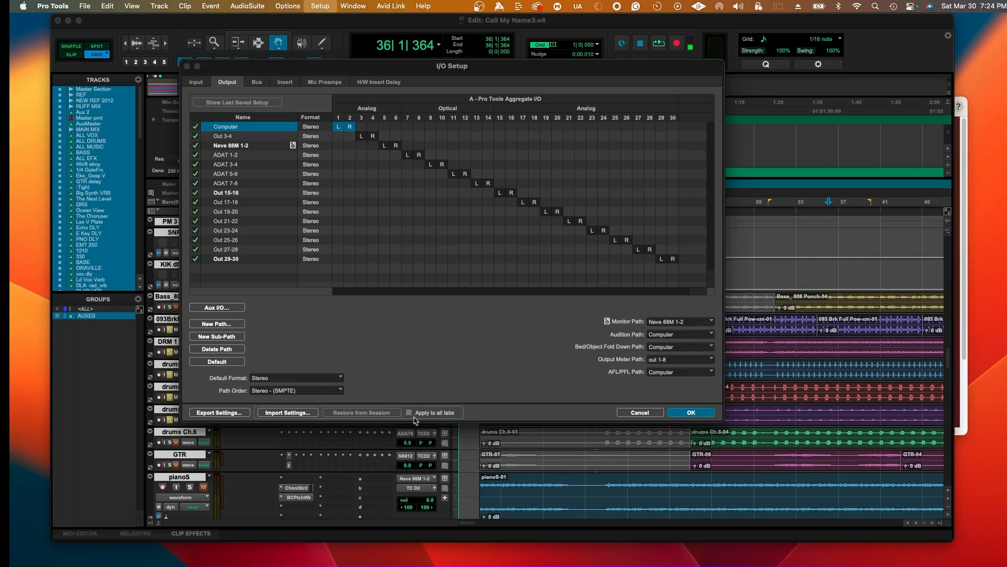
mouse_move(275, 332)
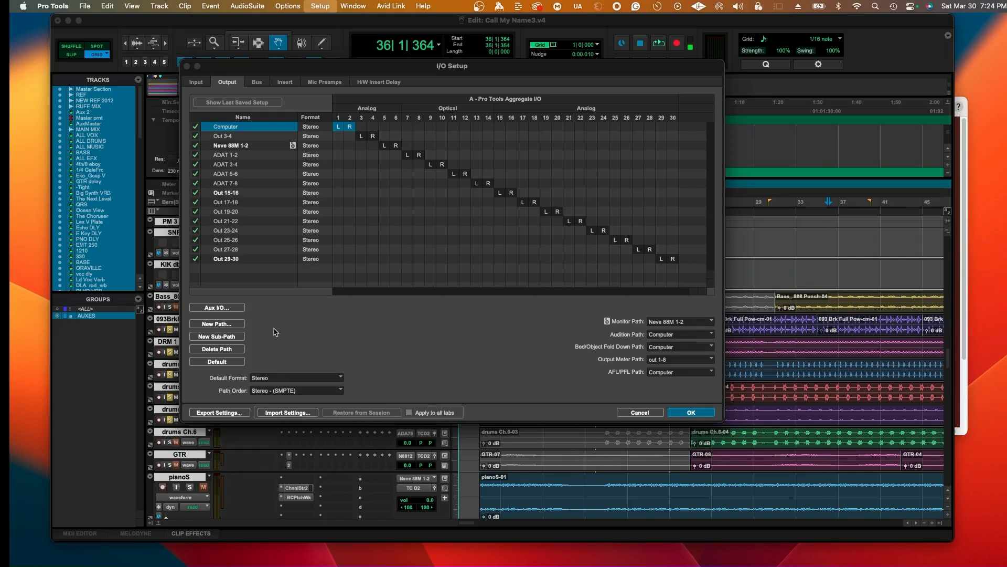
left_click(295, 389)
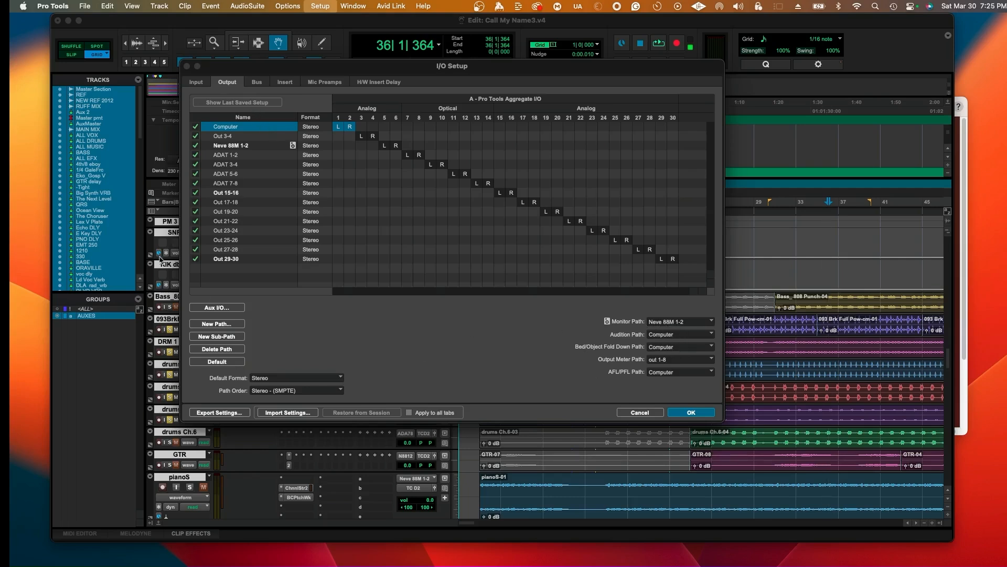
mouse_move(446, 361)
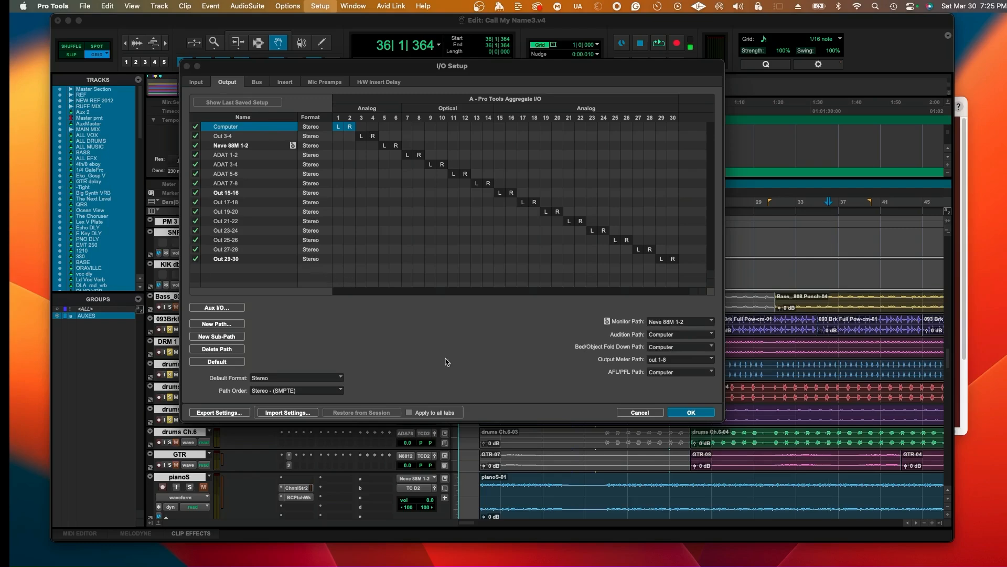
mouse_move(276, 142)
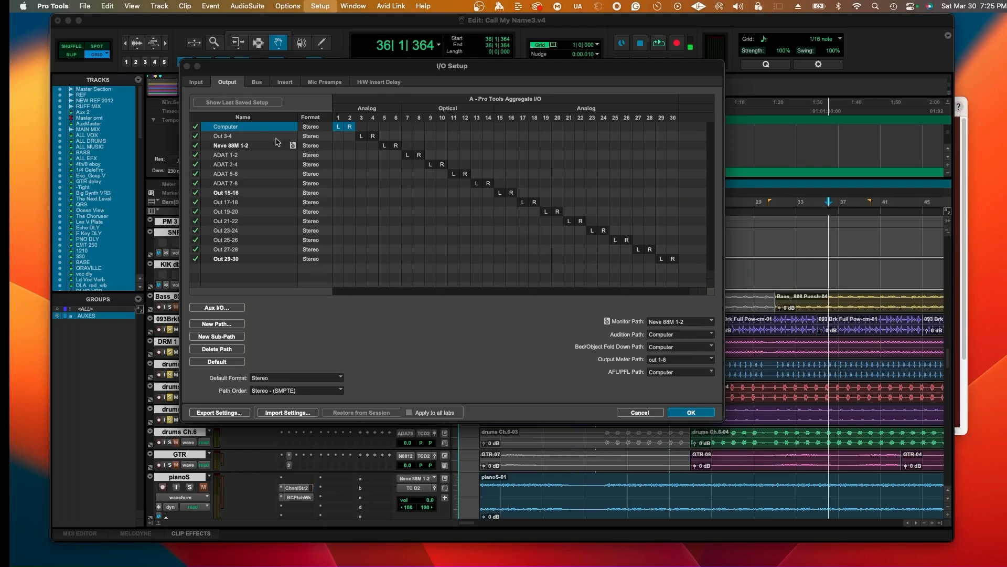
left_click(255, 82)
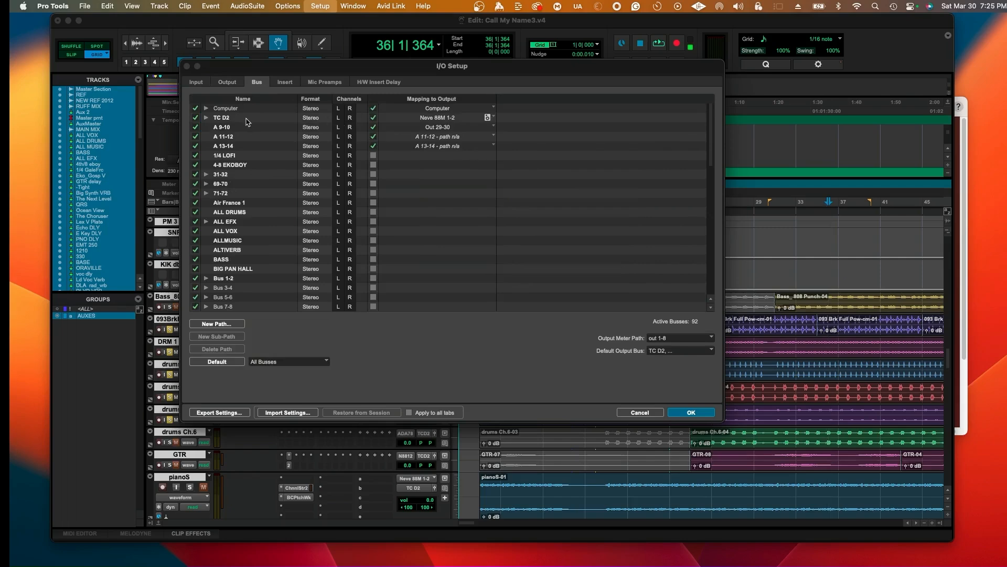
mouse_move(231, 131)
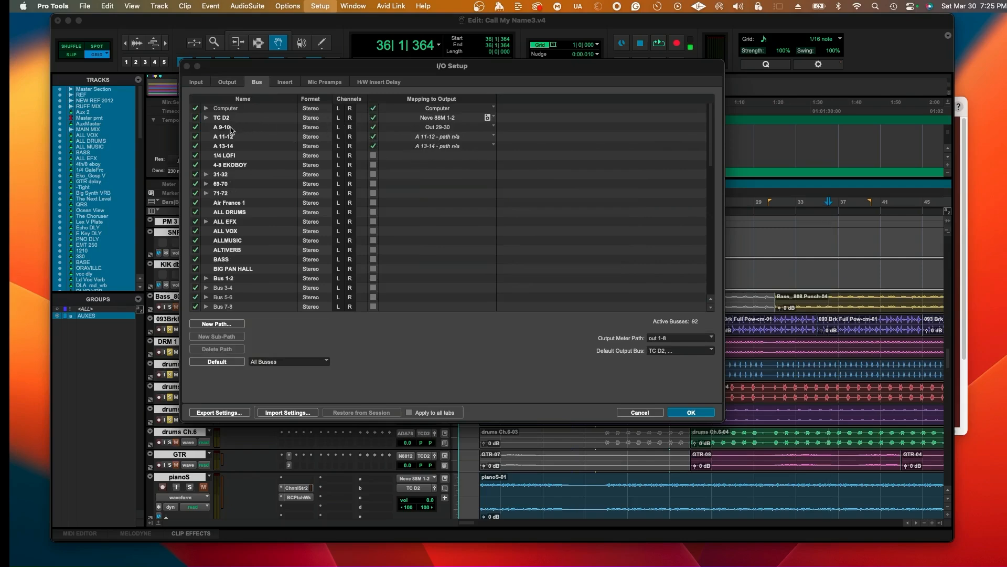
- Inspect bus entries in I/O Setup, then cancel without applying changes
left_click(231, 126)
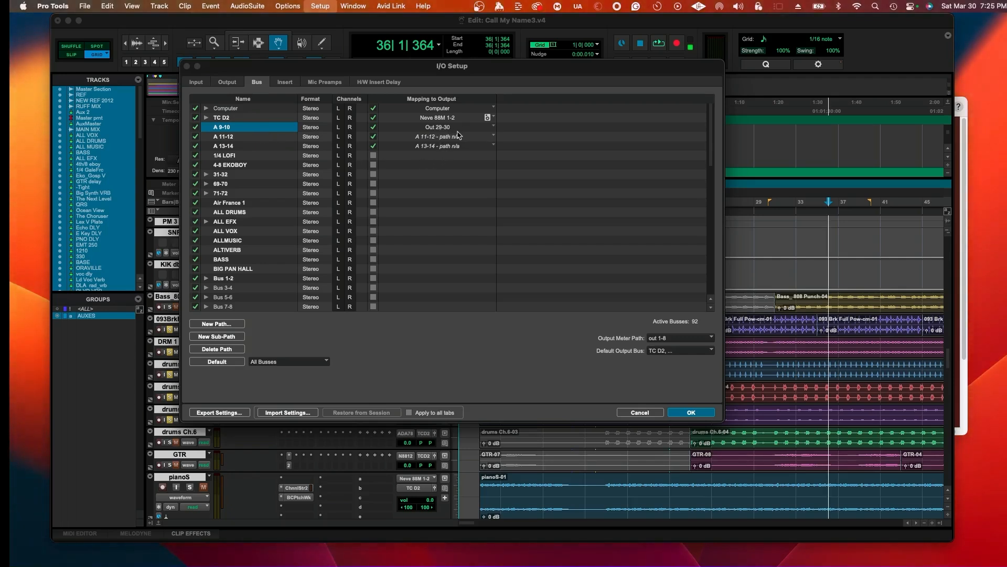
mouse_move(463, 134)
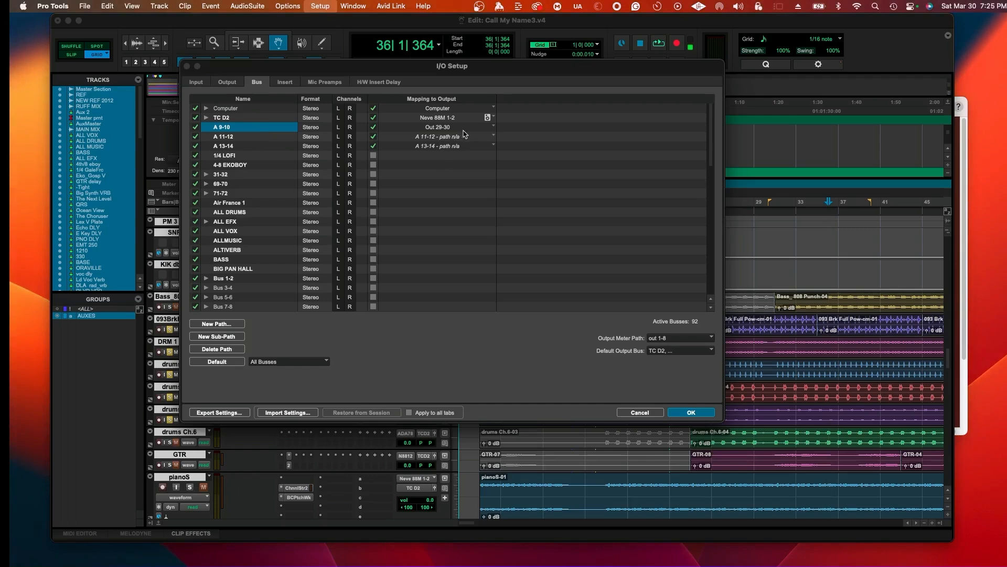
left_click(437, 126)
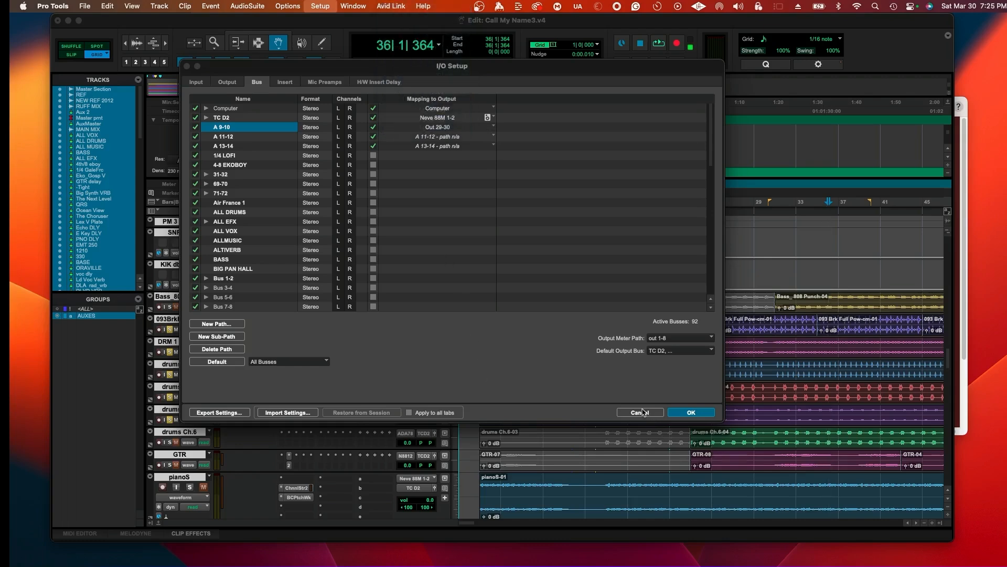
left_click(637, 412)
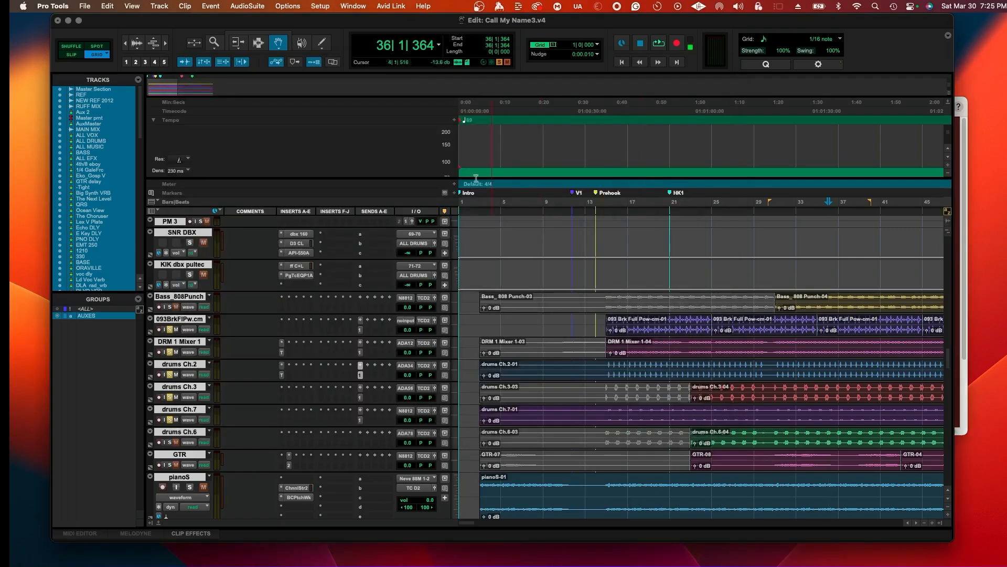
- Enable MIDI Beat Clock sent to IAC Driver, Bus 1, and confirm
left_click(353, 5)
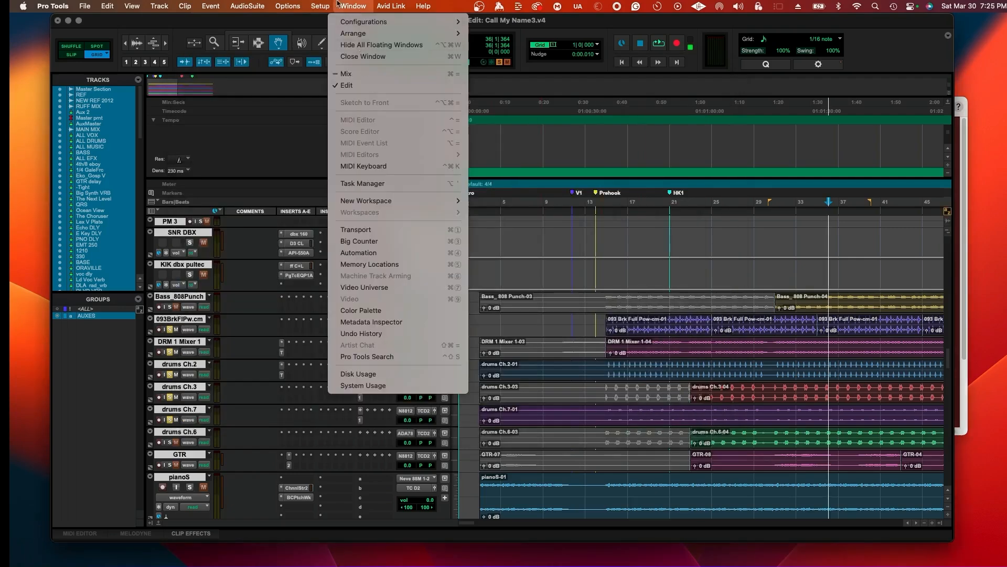
left_click(320, 6)
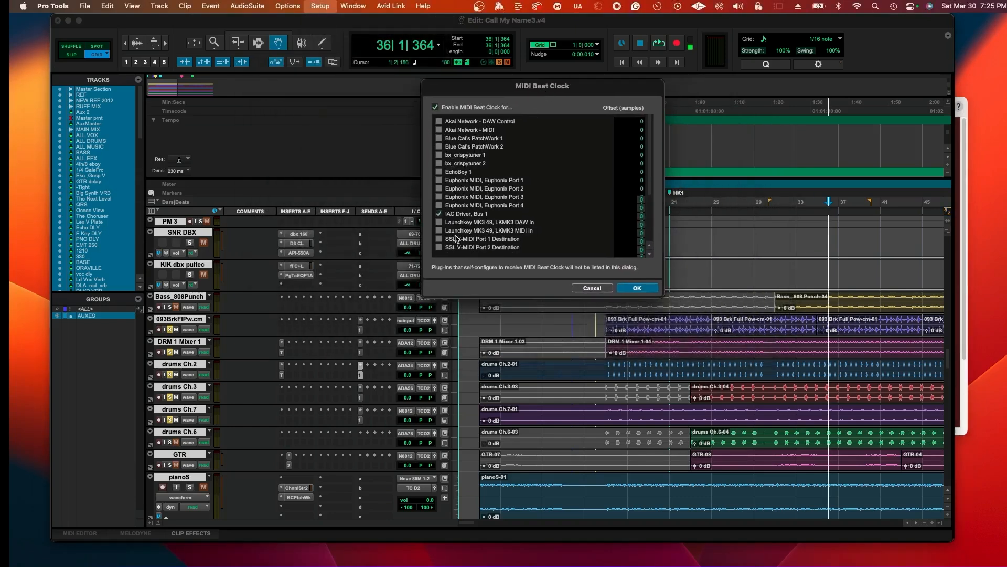
mouse_move(472, 217)
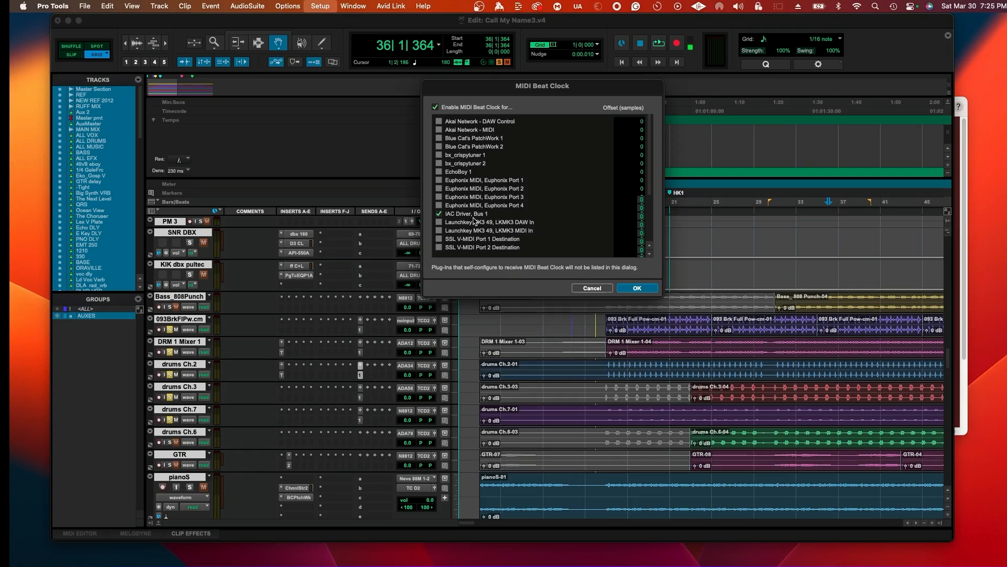
mouse_move(635, 287)
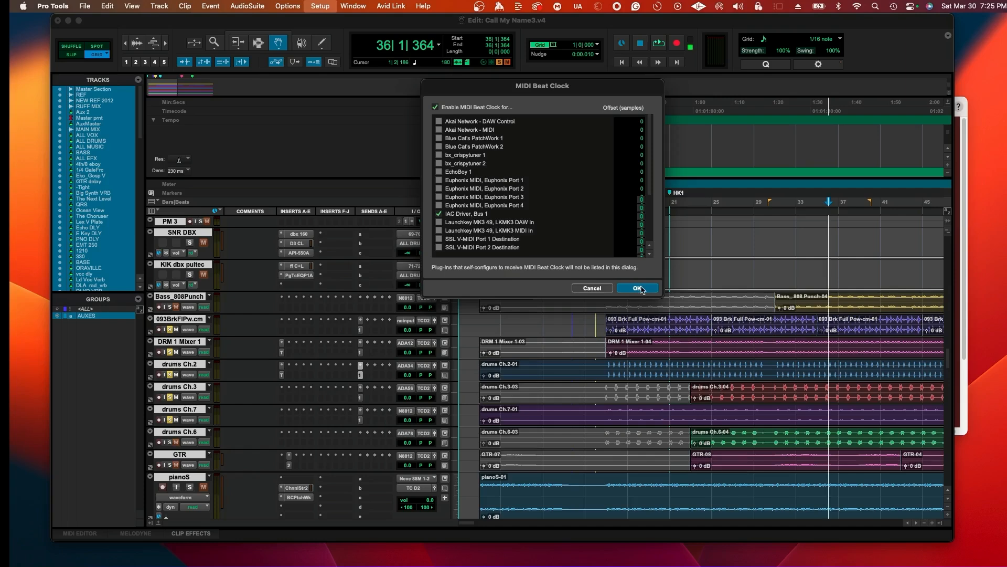
left_click(636, 288)
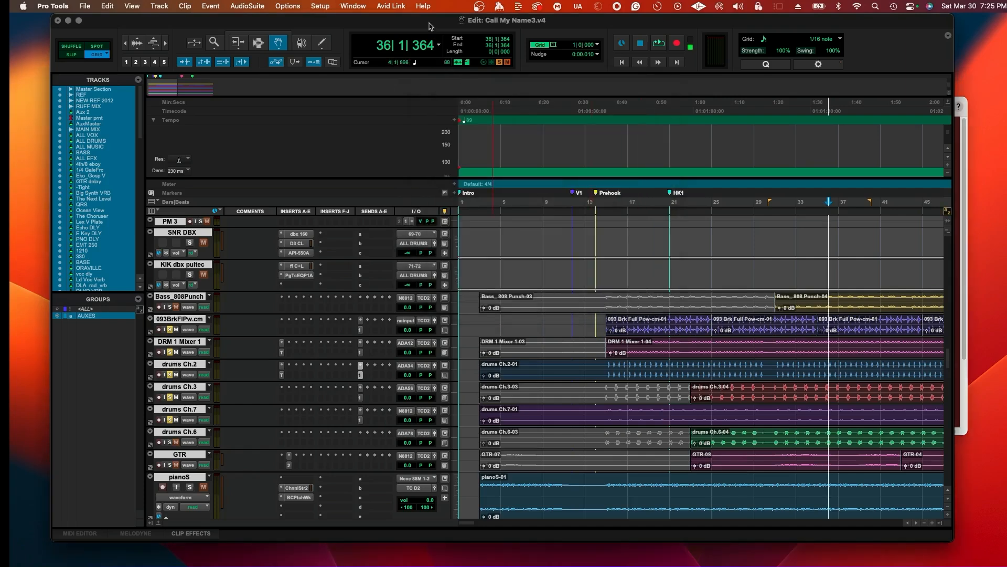
- Enable Transmit Play Selections in Pro Tools' Synchronization preferences and confirm them
left_click(320, 5)
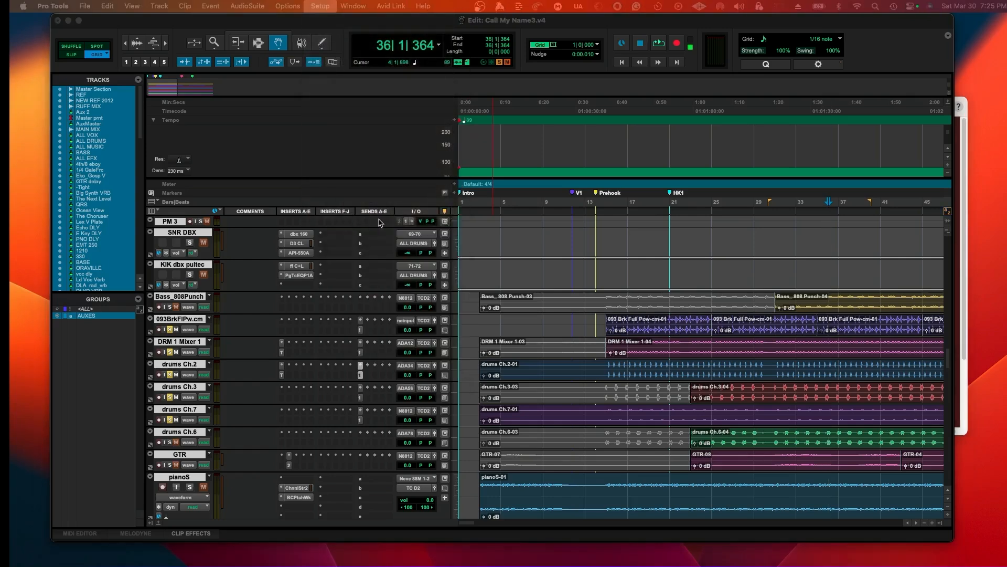
left_click(320, 5)
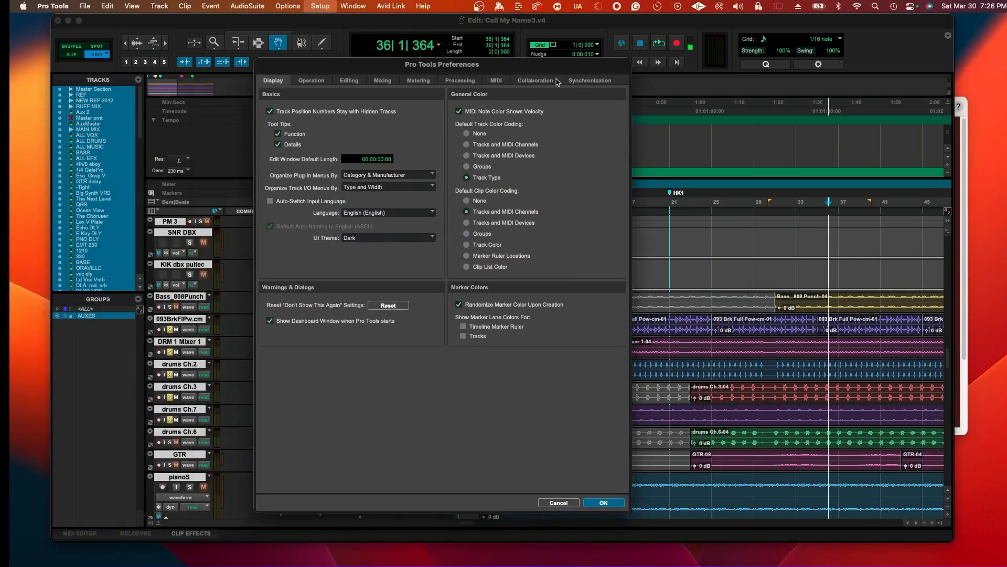
left_click(588, 80)
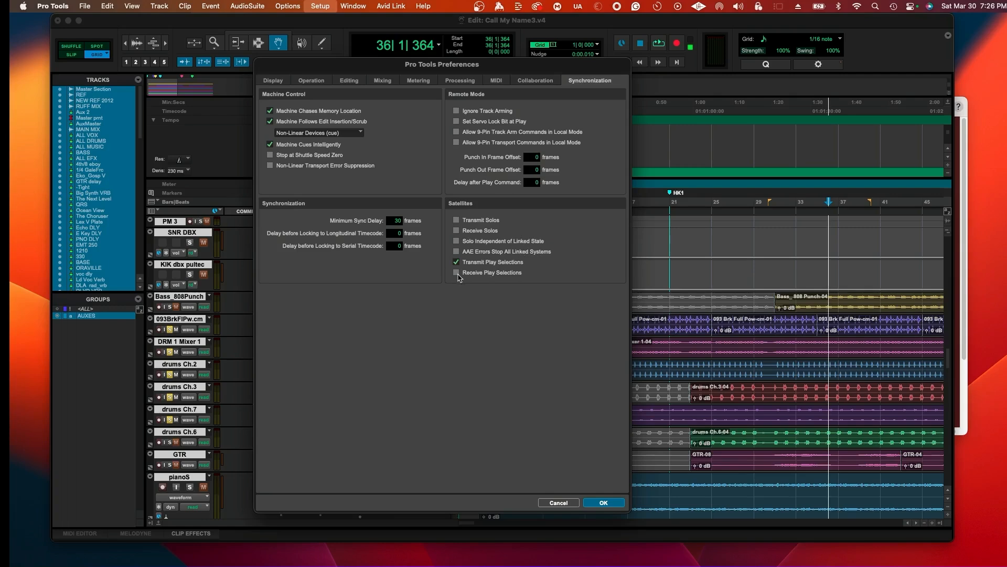
left_click(457, 273)
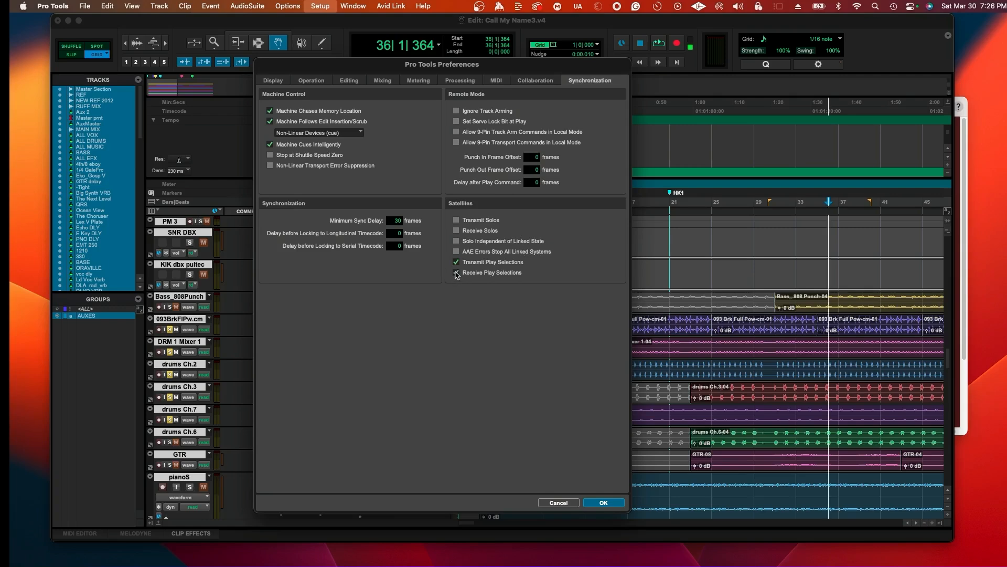
left_click(456, 272)
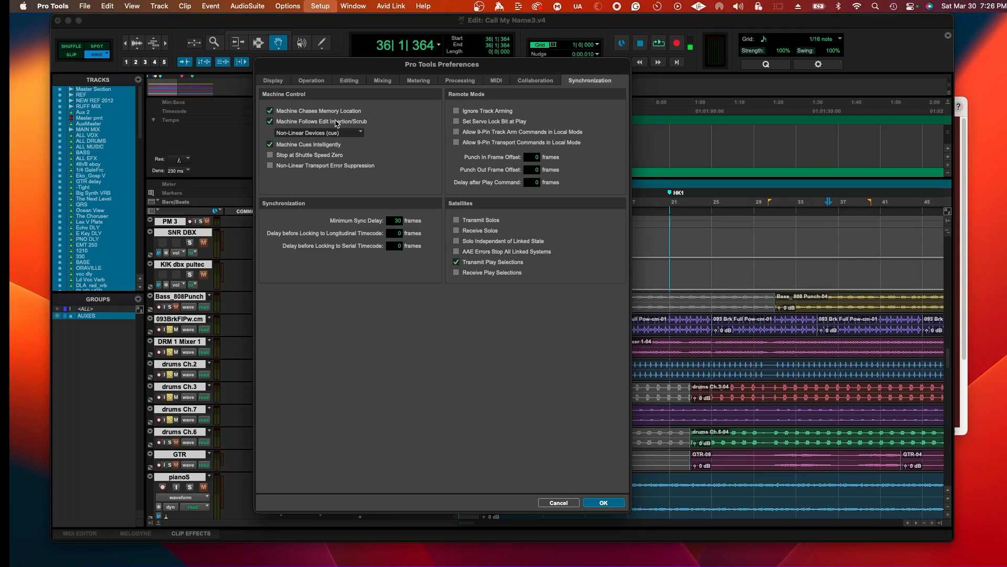
mouse_move(331, 133)
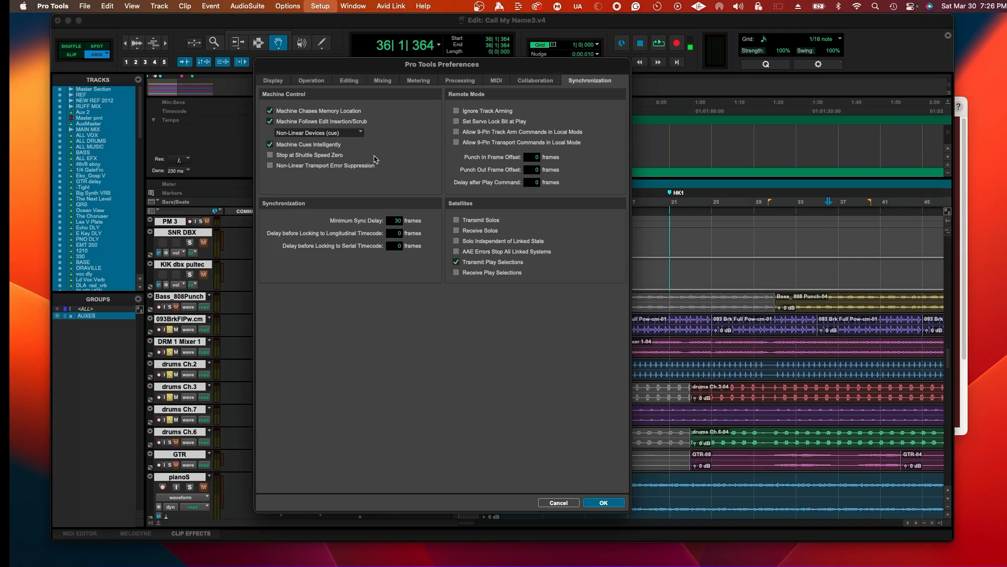
mouse_move(374, 149)
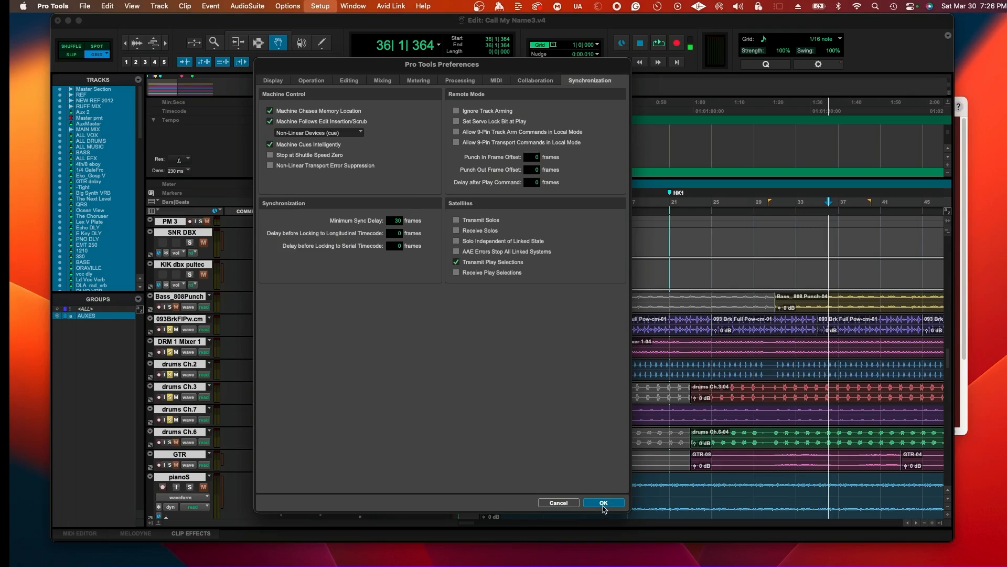
left_click(601, 502)
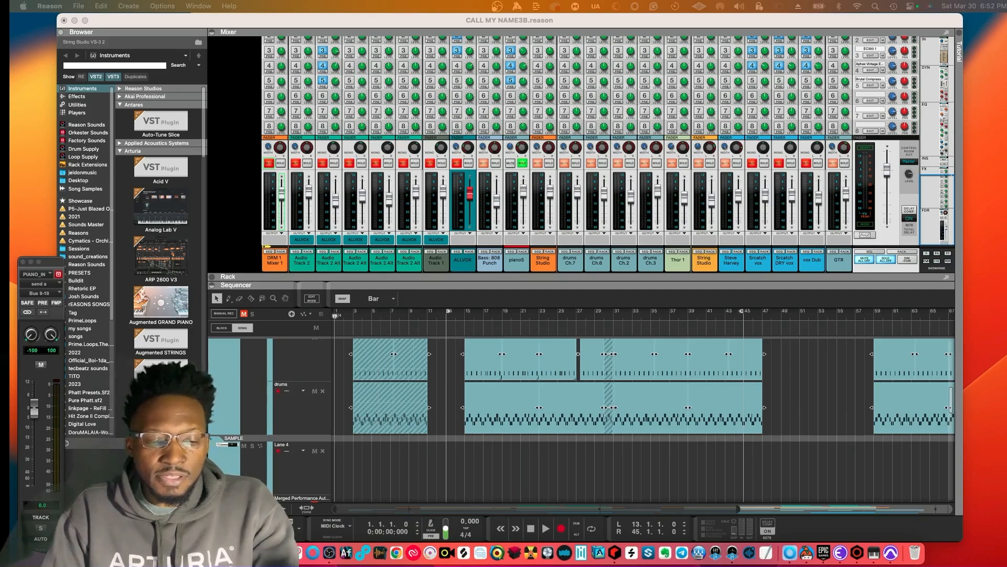
- Switch Reason's transport Sync Mode to MIDI Clock so playback follows Pro Tools
left_click(545, 527)
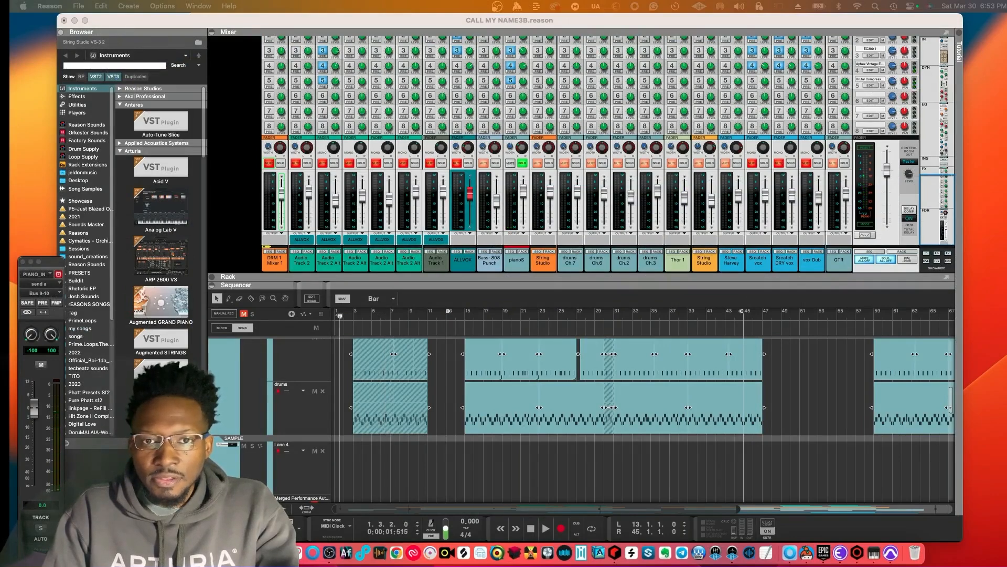
left_click(544, 528)
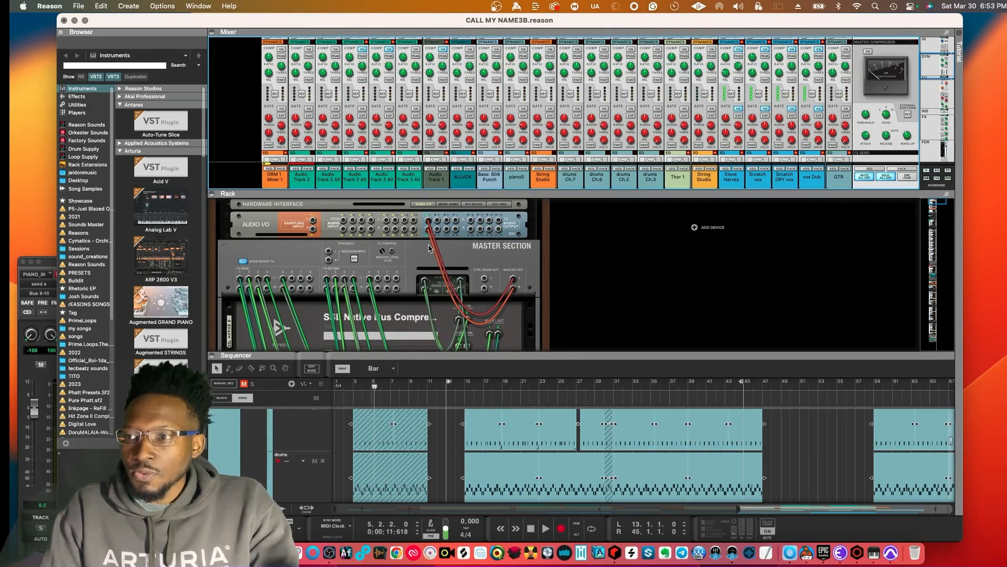
mouse_move(539, 298)
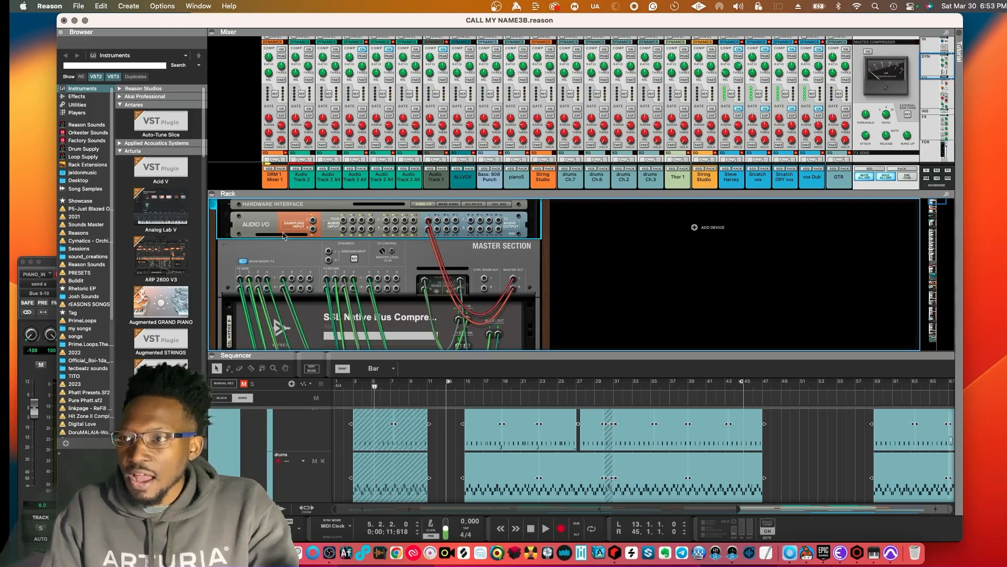
- Expand the Hardware Interface's audio input and output banks, then bring the sequencer forward
left_click(445, 204)
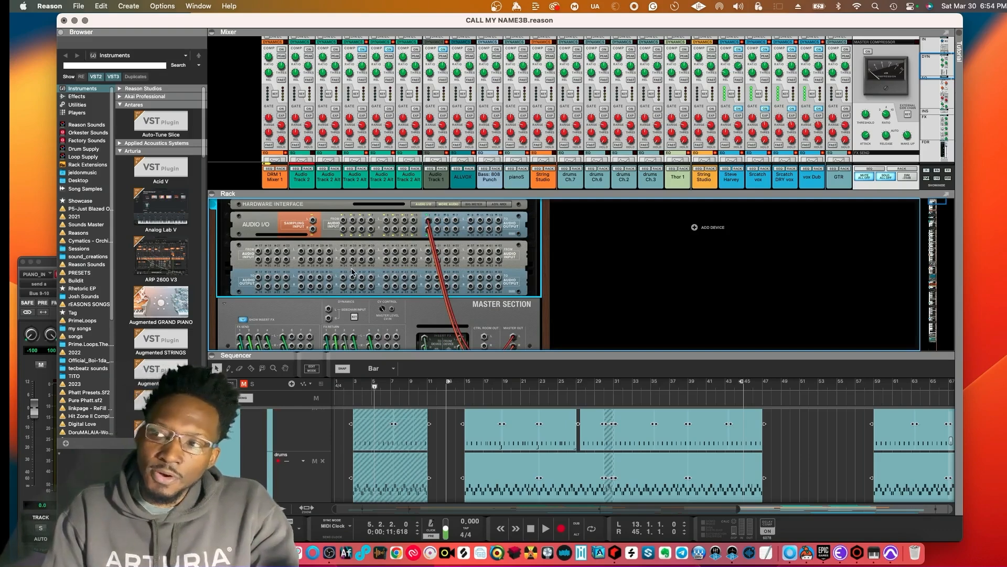
mouse_move(375, 261)
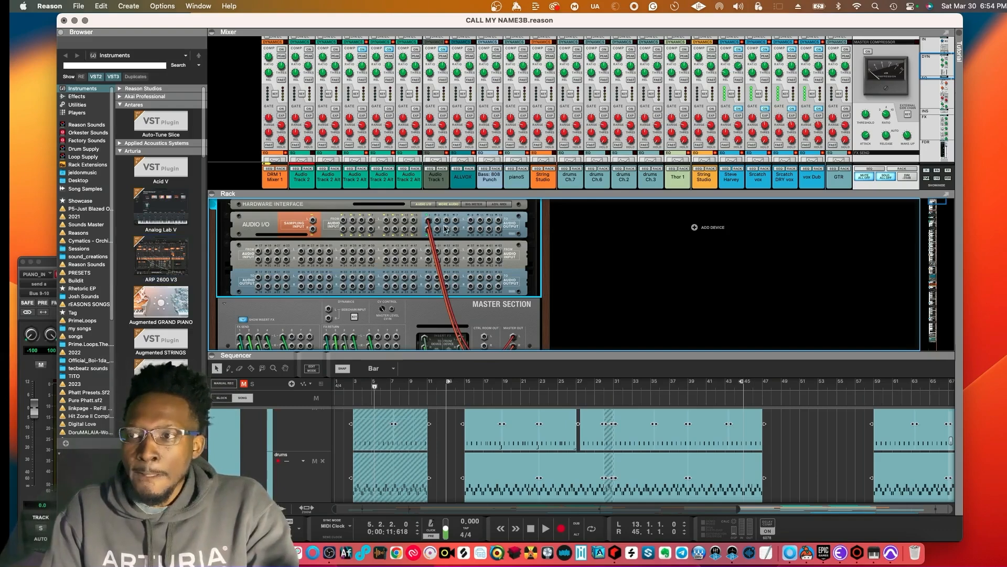
mouse_move(395, 240)
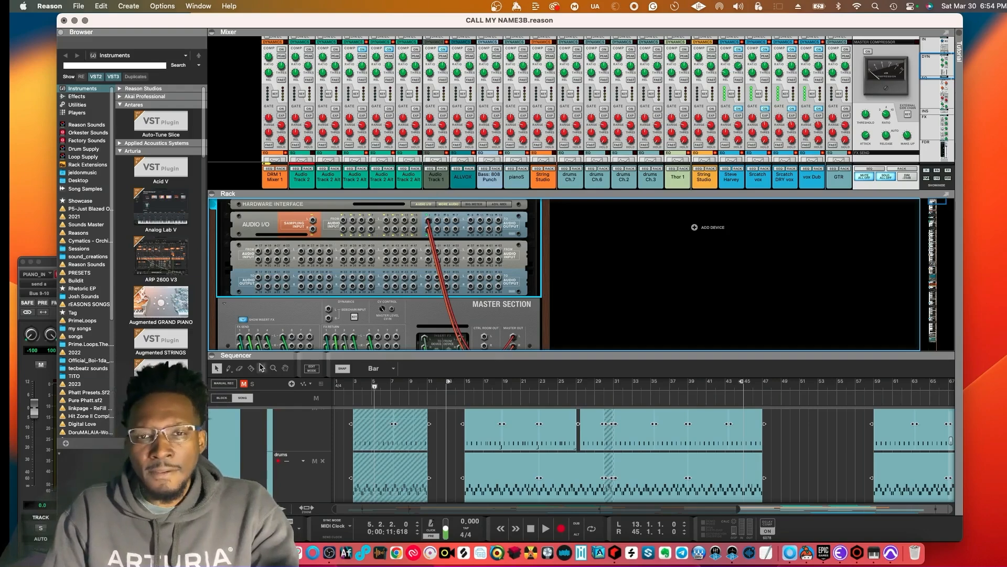
left_click(160, 169)
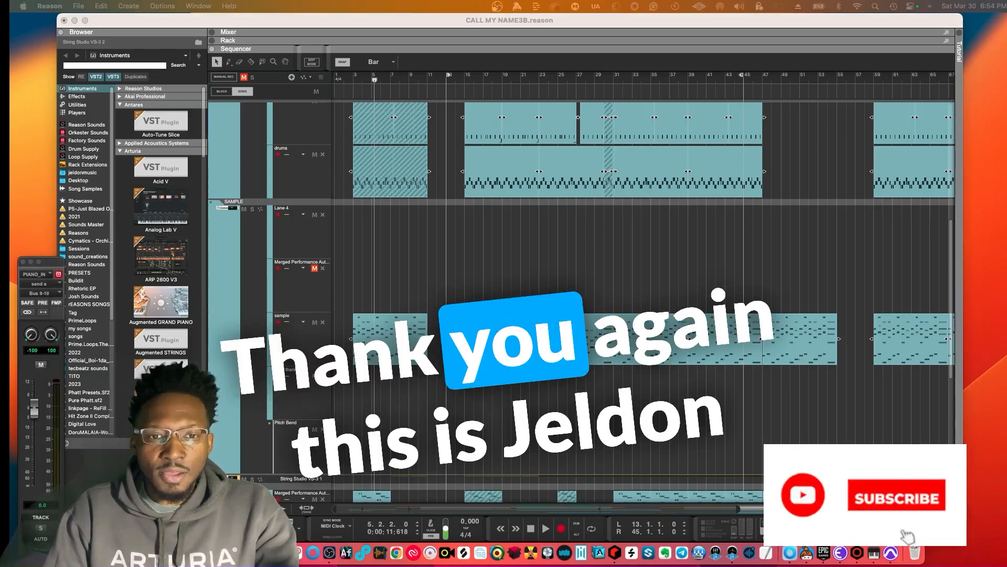
left_click(895, 495)
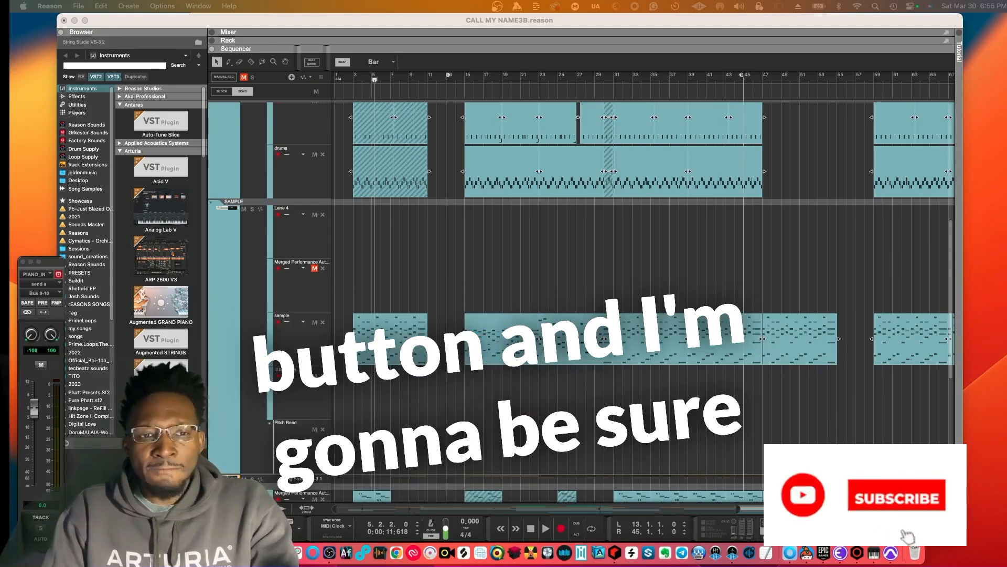
left_click(895, 494)
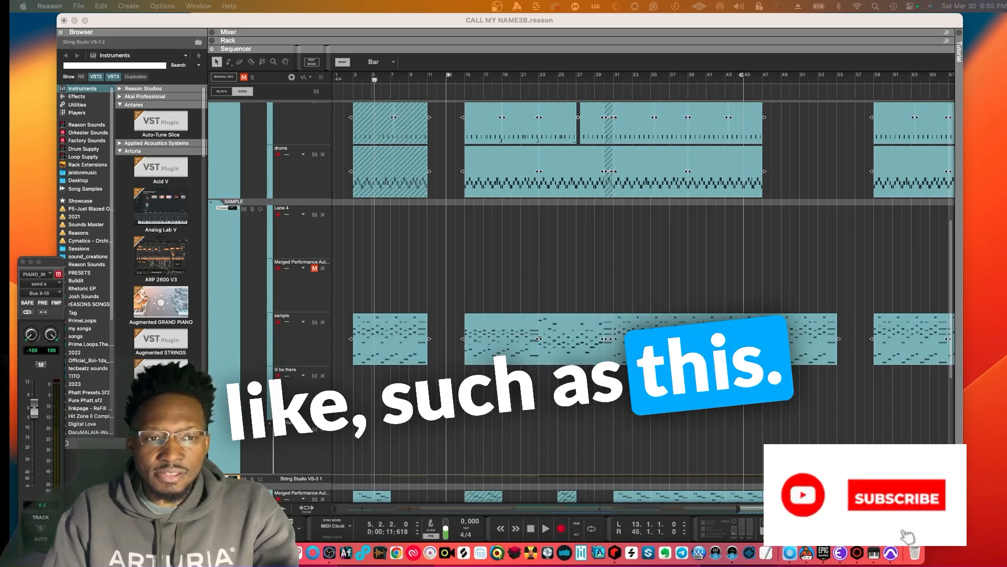
left_click(895, 495)
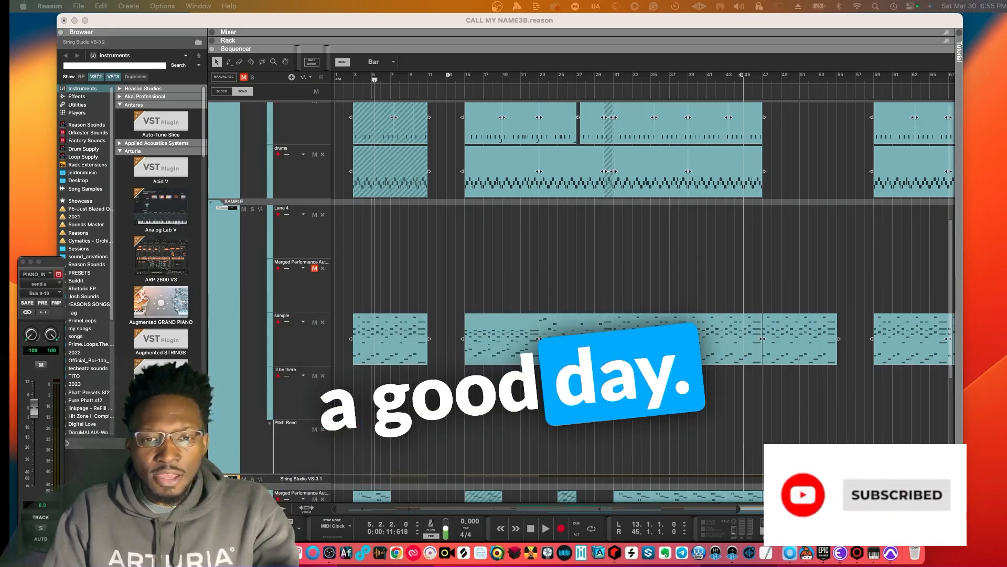